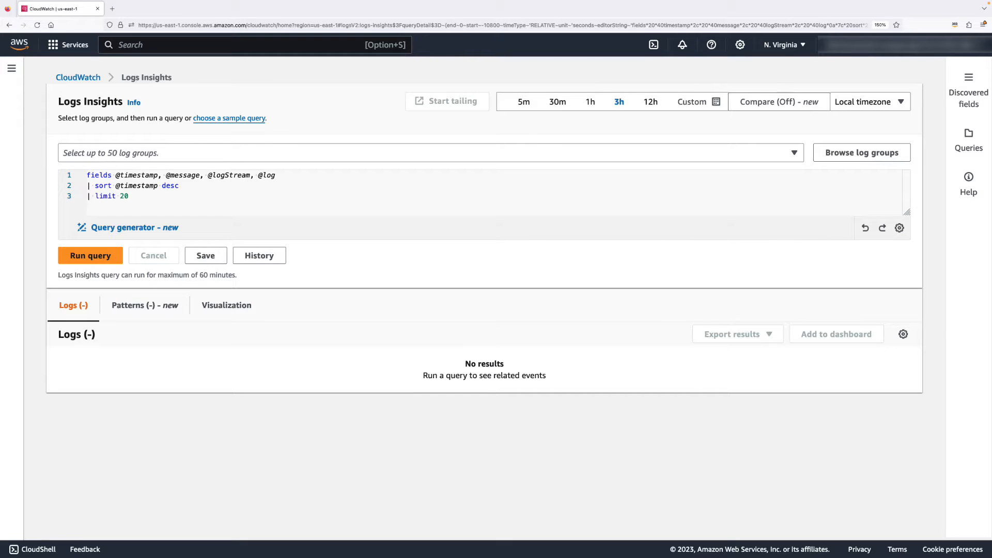
{"action": "mouse_move", "coordinate": [157, 252]}
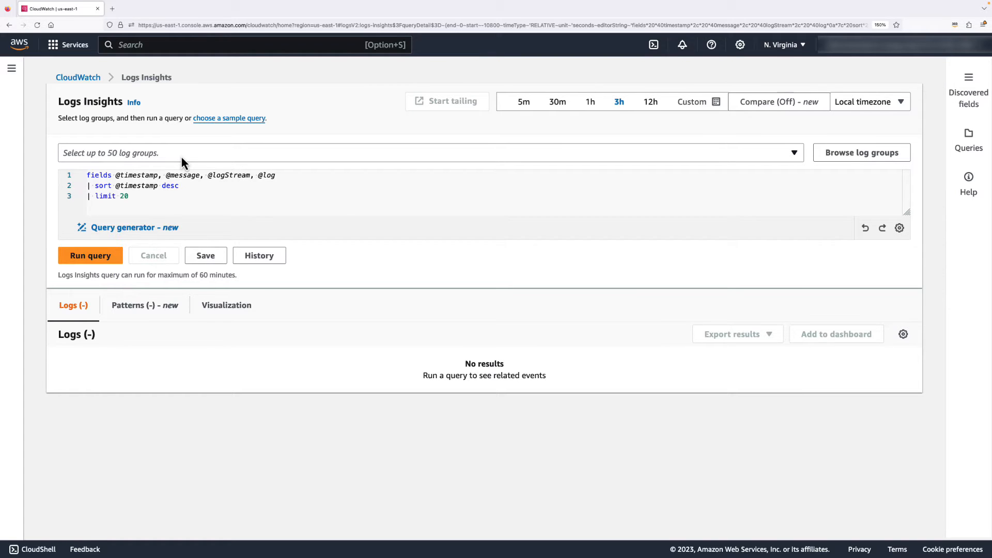
Add the /aws/lambda/aniadev-lambda-demo-2 log group and raise the query limit from 20 to 2000.
{"action": "left_click", "coordinate": [424, 153]}
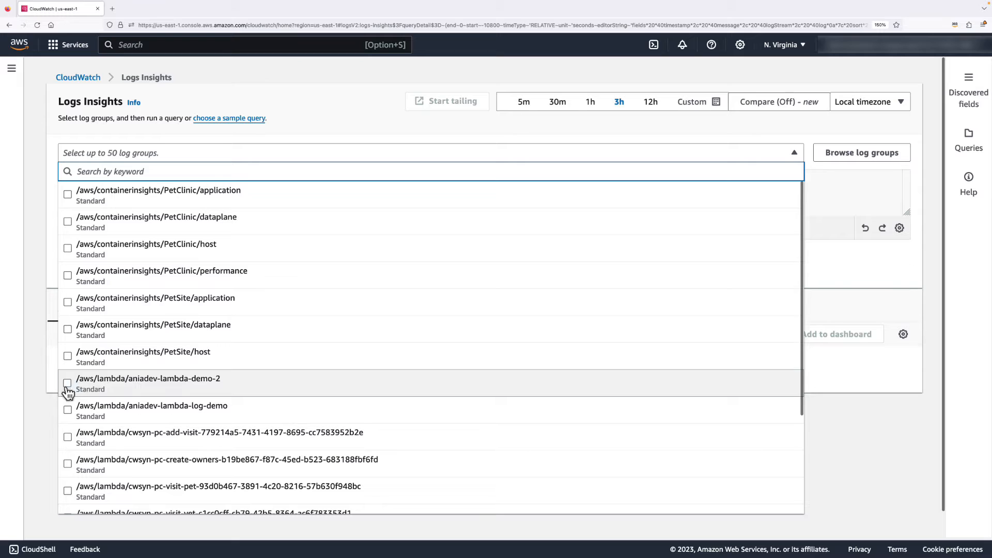
{"action": "left_click", "coordinate": [68, 382]}
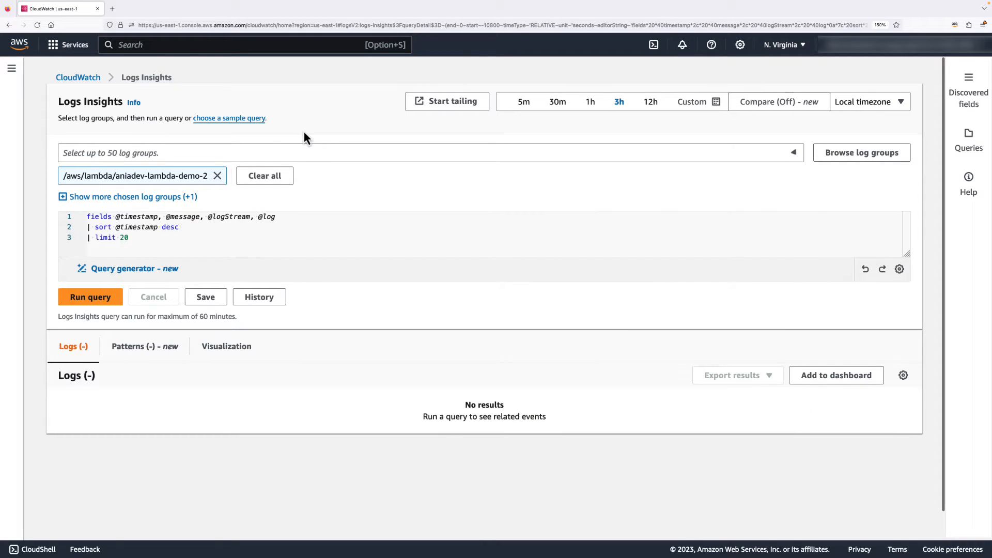
{"action": "left_click", "coordinate": [130, 237]}
{"action": "type", "text": "00"}
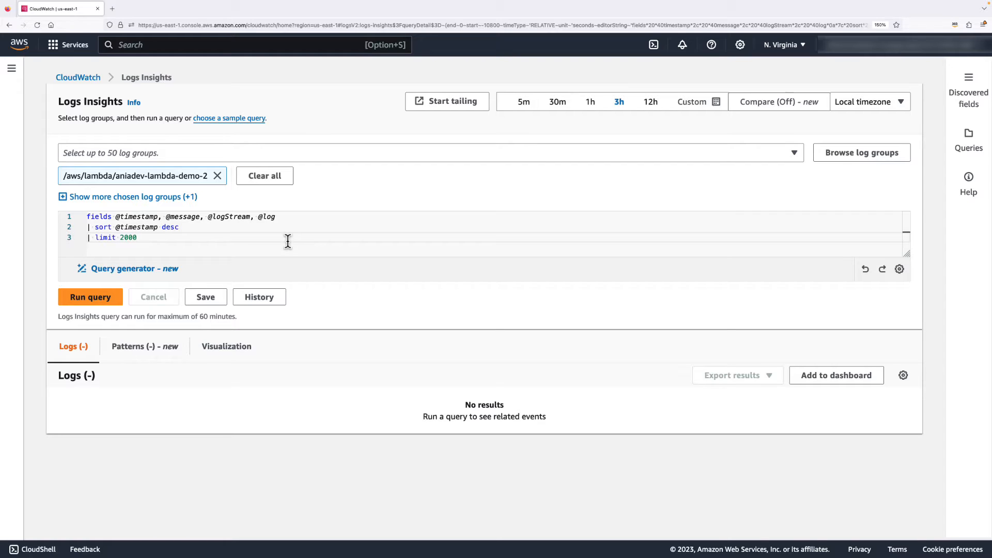
Run the query and review the 914 returned log records below the event histogram.
{"action": "left_click", "coordinate": [90, 297]}
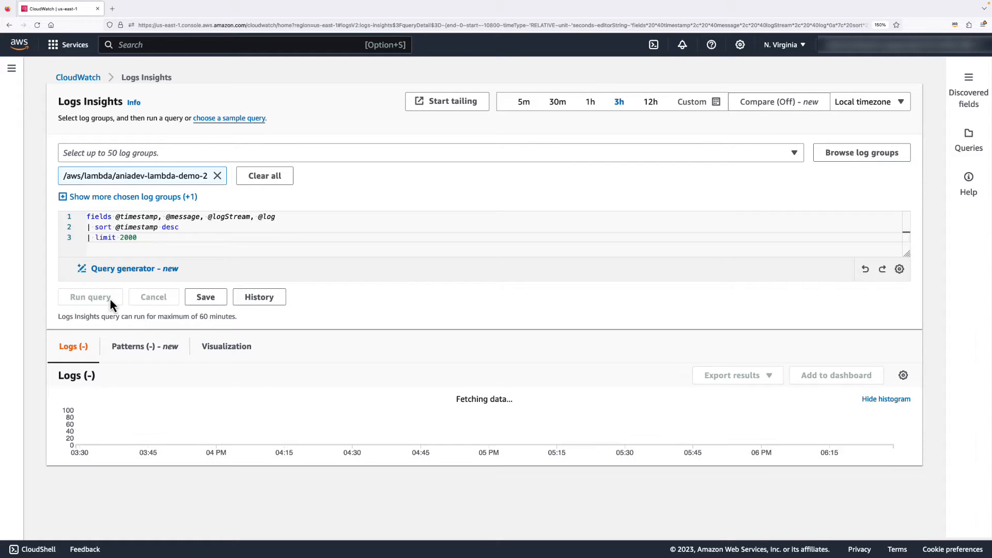
{"action": "left_click", "coordinate": [90, 297]}
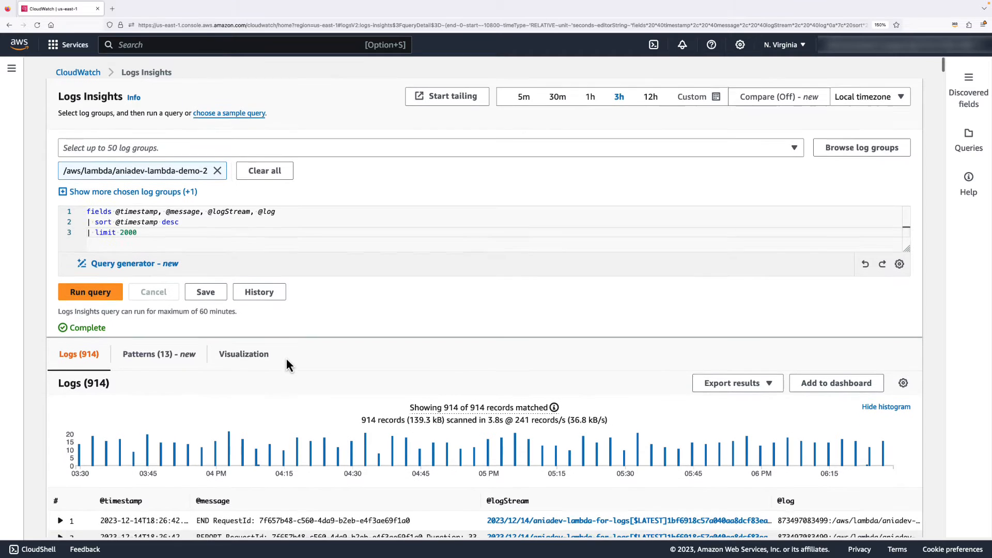
{"action": "scroll", "scroll_direction": "down", "scroll_amount": 3}
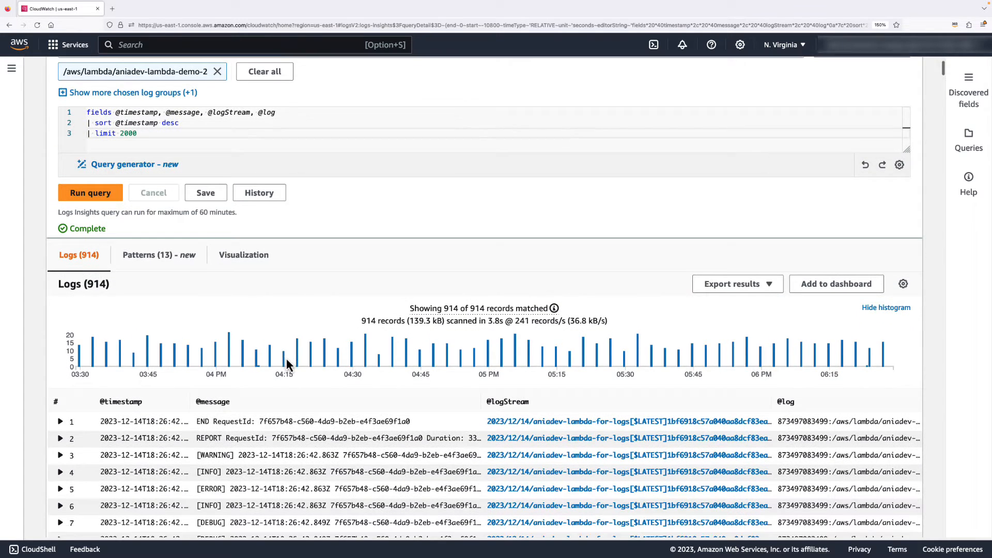
{"action": "scroll", "scroll_direction": "down", "scroll_amount": 3}
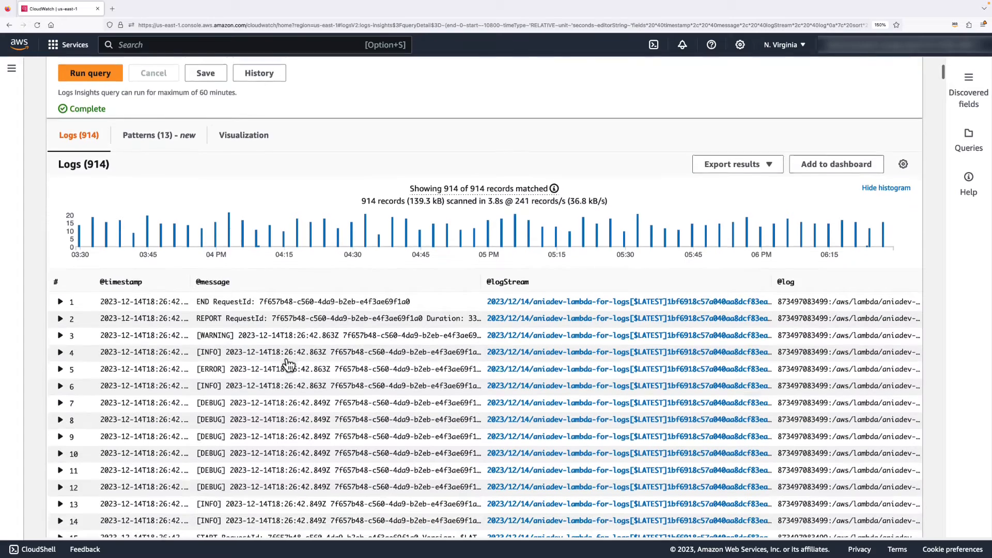
{"action": "scroll", "scroll_direction": "down", "scroll_amount": 3}
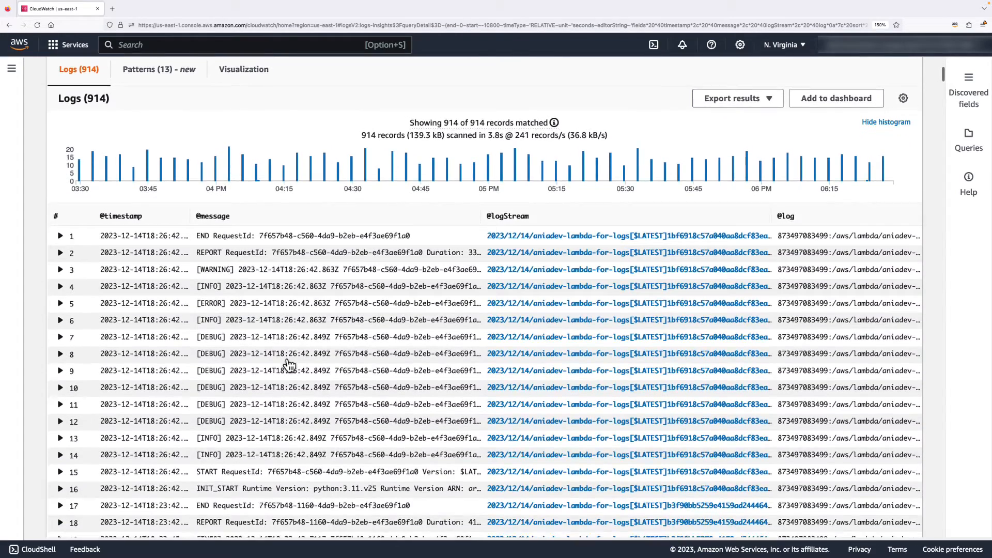
{"action": "scroll", "scroll_direction": "down", "scroll_amount": 3}
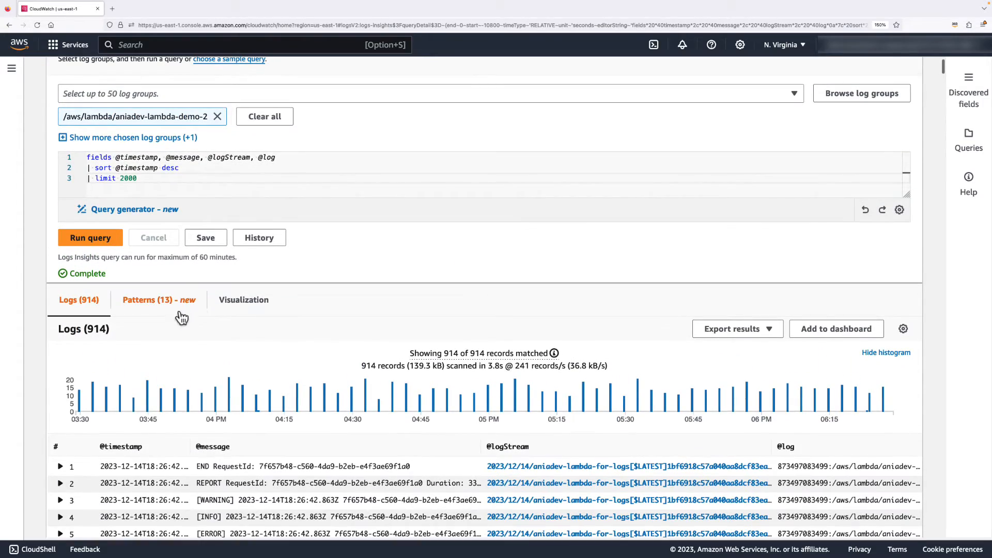
Show the 13 detected patterns sorted by event ratio descending, 34% DEBUG pattern first.
{"action": "left_click", "coordinate": [146, 300]}
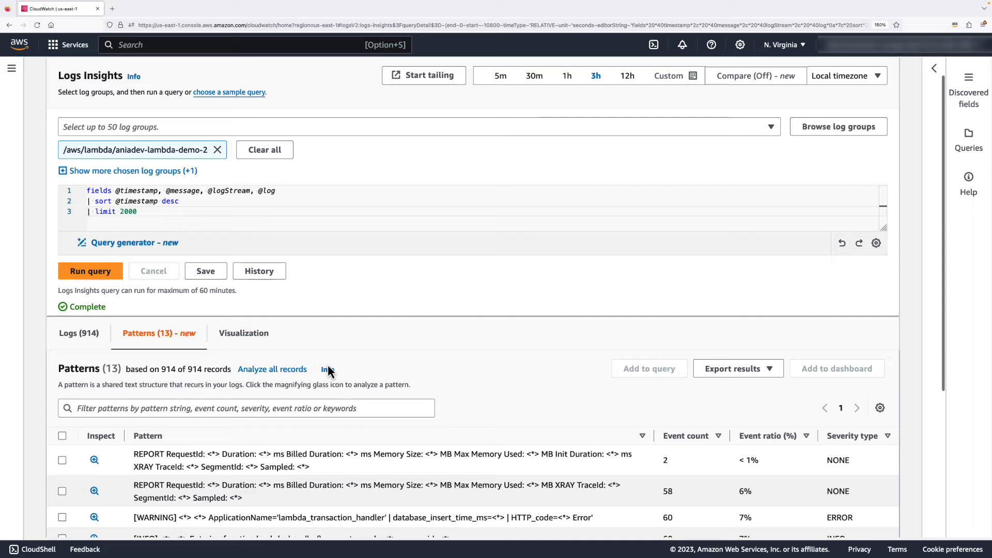
{"action": "scroll", "scroll_direction": "down", "scroll_amount": 3}
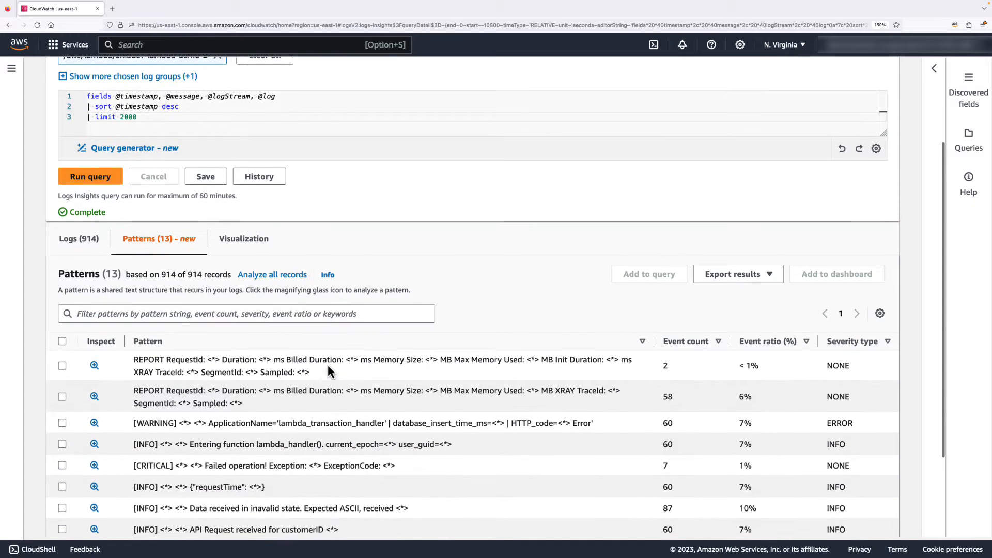
{"action": "scroll", "scroll_direction": "down", "scroll_amount": 3}
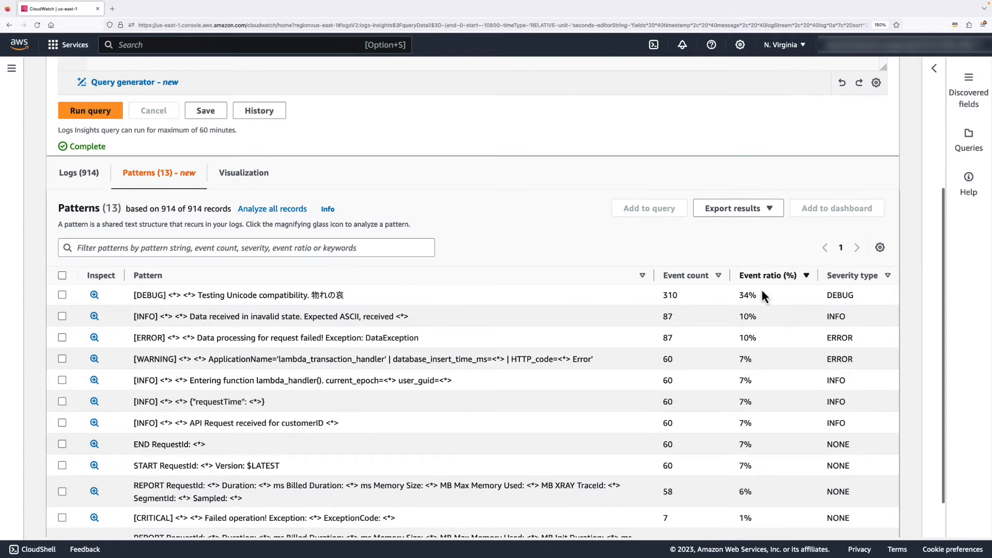
{"action": "mouse_move", "coordinate": [686, 298]}
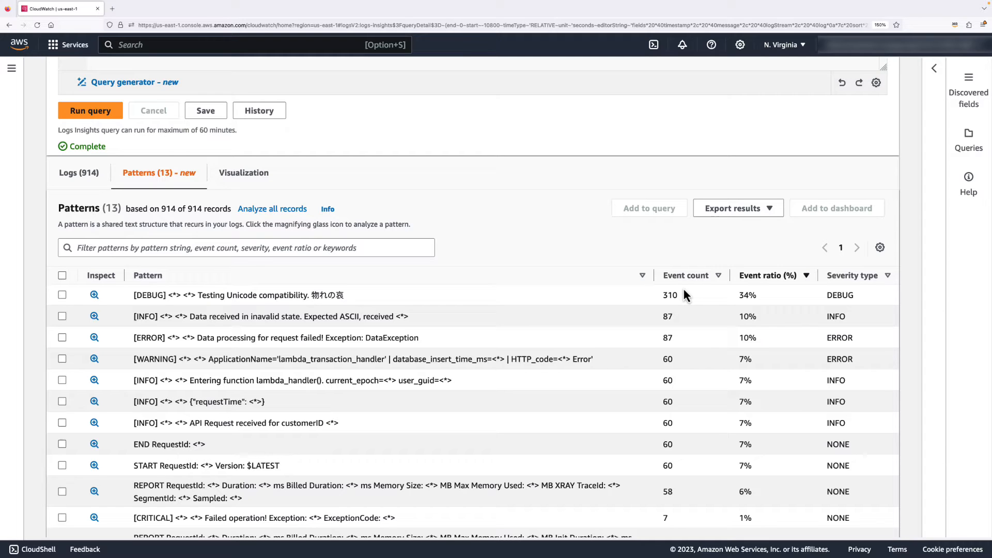
{"action": "mouse_move", "coordinate": [257, 292]}
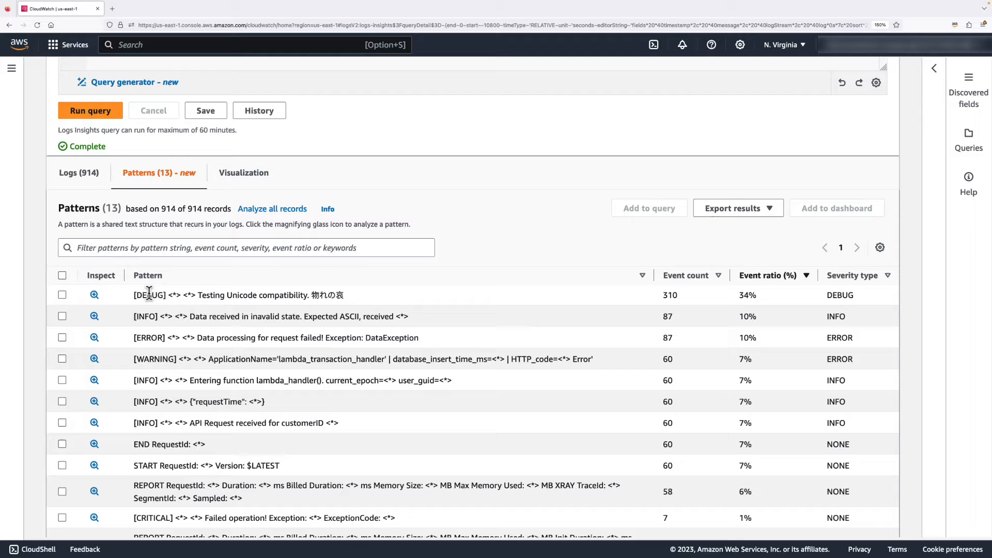
{"action": "mouse_move", "coordinate": [166, 315]}
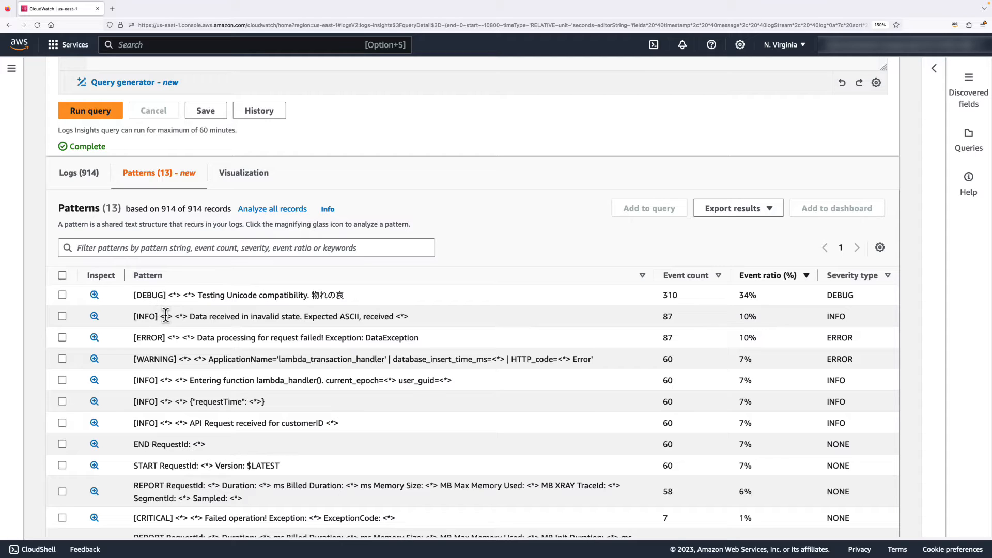
{"action": "mouse_move", "coordinate": [149, 295]}
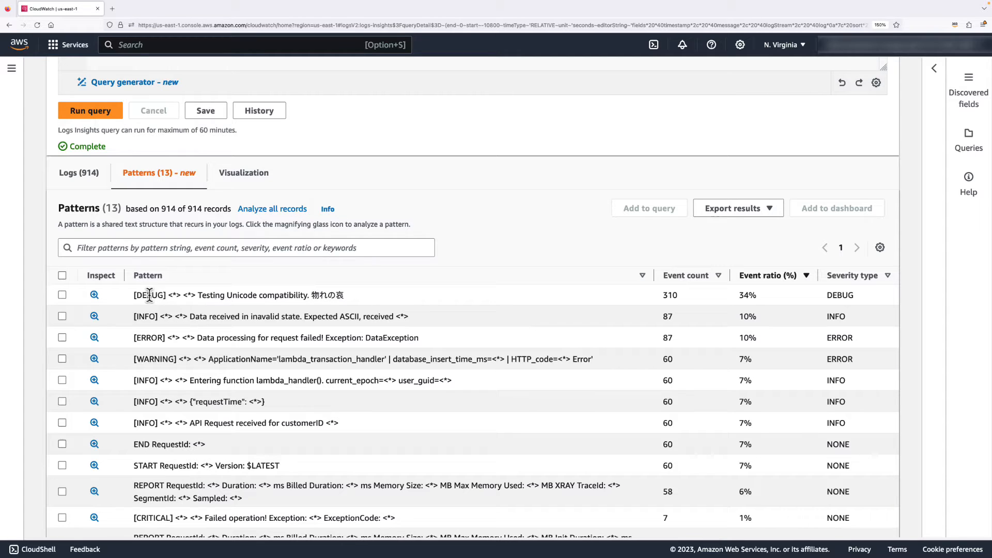
Filter the patterns by Severity type ERROR, leaving 2 matching patterns.
{"action": "left_click", "coordinate": [245, 248]}
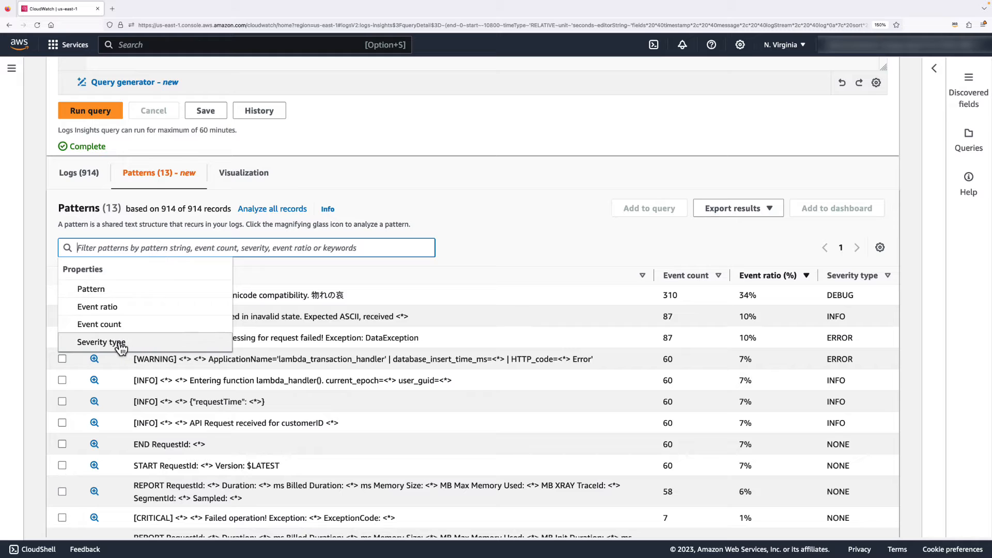
{"action": "left_click", "coordinate": [100, 342]}
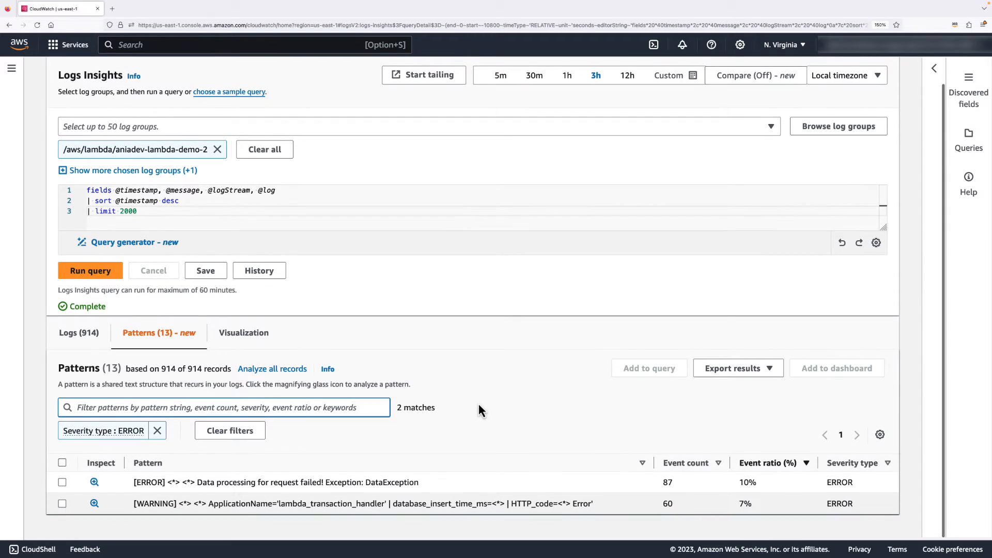
{"action": "mouse_move", "coordinate": [154, 486]}
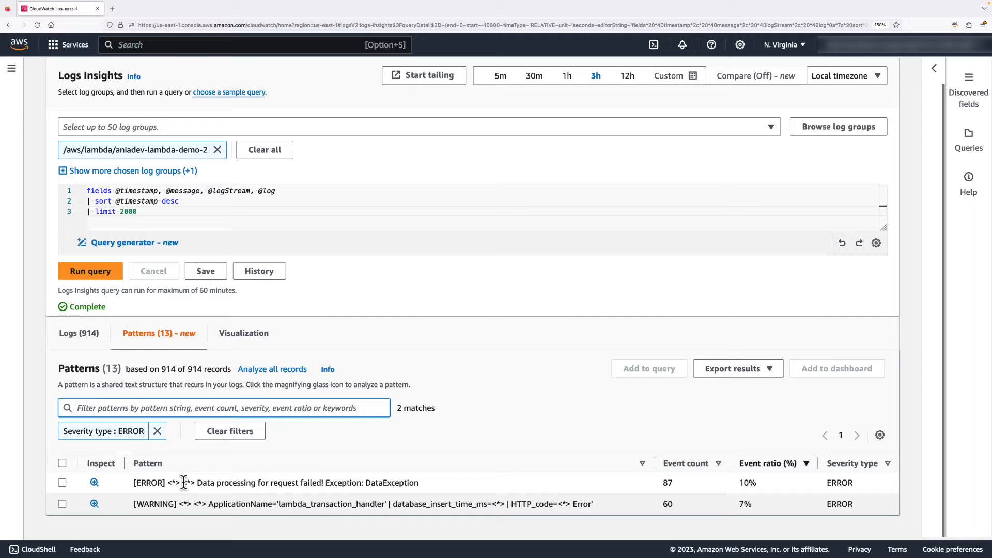
{"action": "mouse_move", "coordinate": [670, 482]}
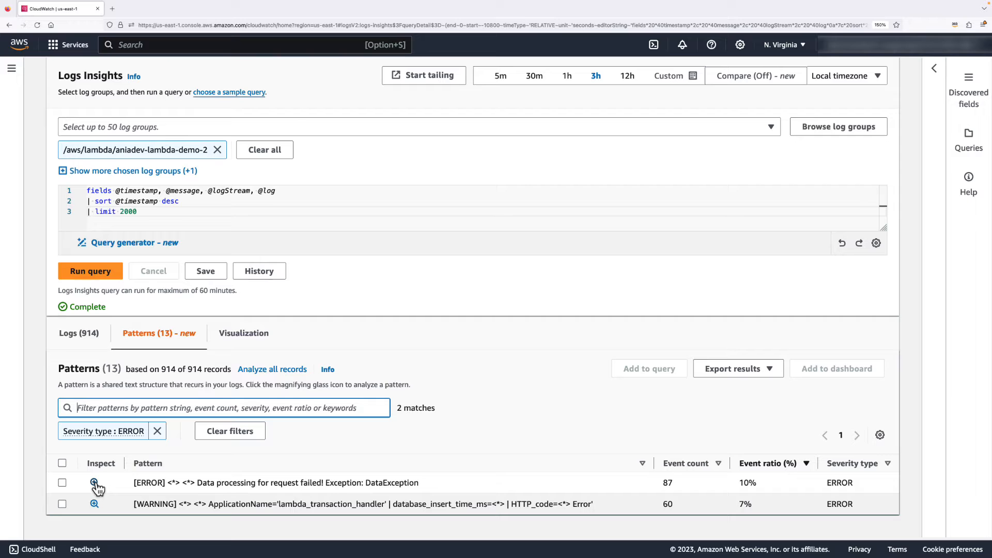
Inspect the ERROR 'Data processing for request failed' pattern, a sample event, and its token values.
{"action": "left_click", "coordinate": [93, 482]}
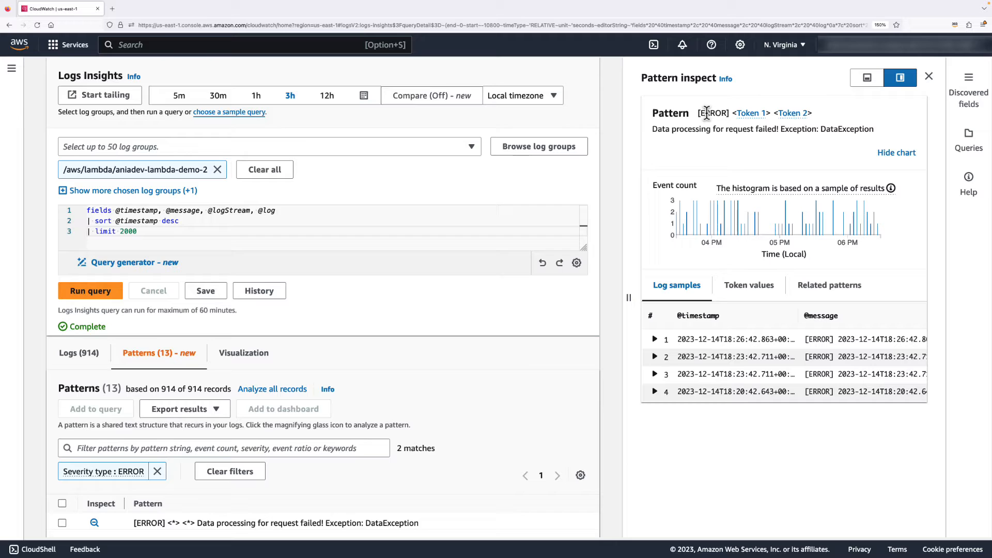
{"action": "mouse_move", "coordinate": [713, 113]}
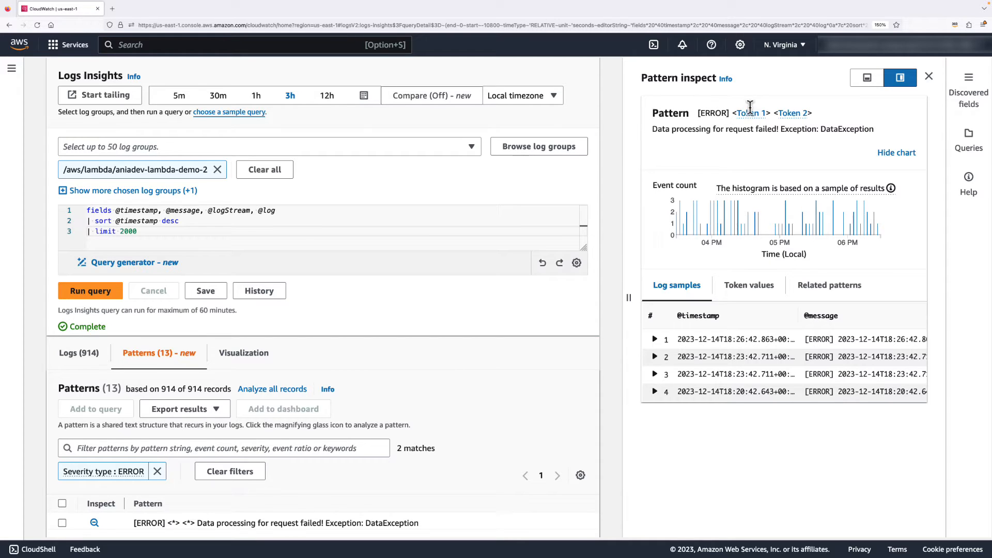
{"action": "mouse_move", "coordinate": [800, 113]}
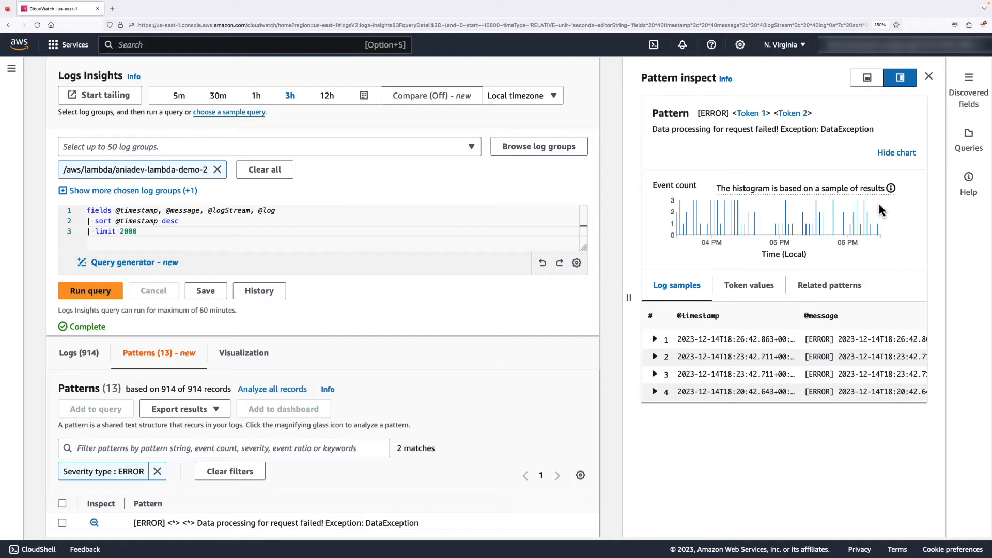
{"action": "mouse_move", "coordinate": [887, 220]}
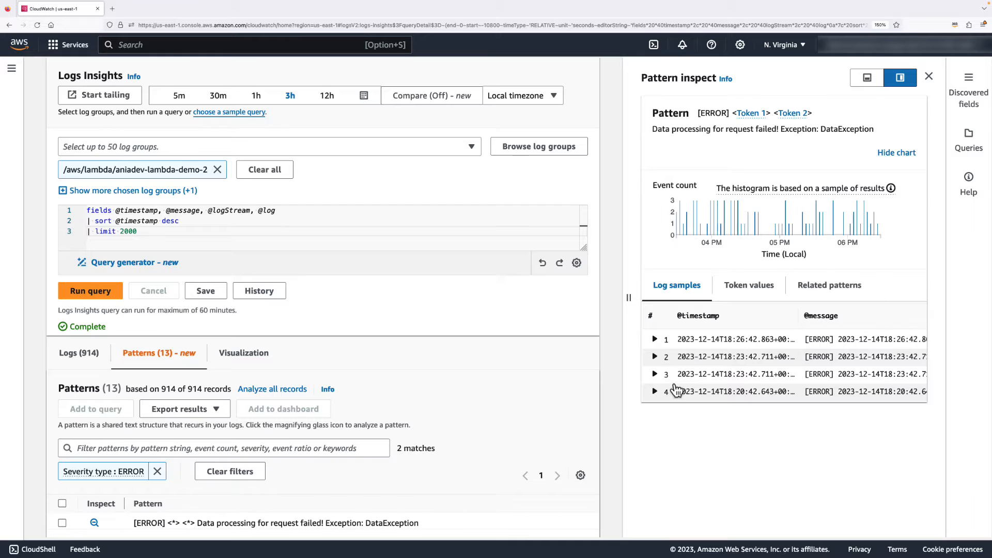
{"action": "left_click", "coordinate": [654, 356]}
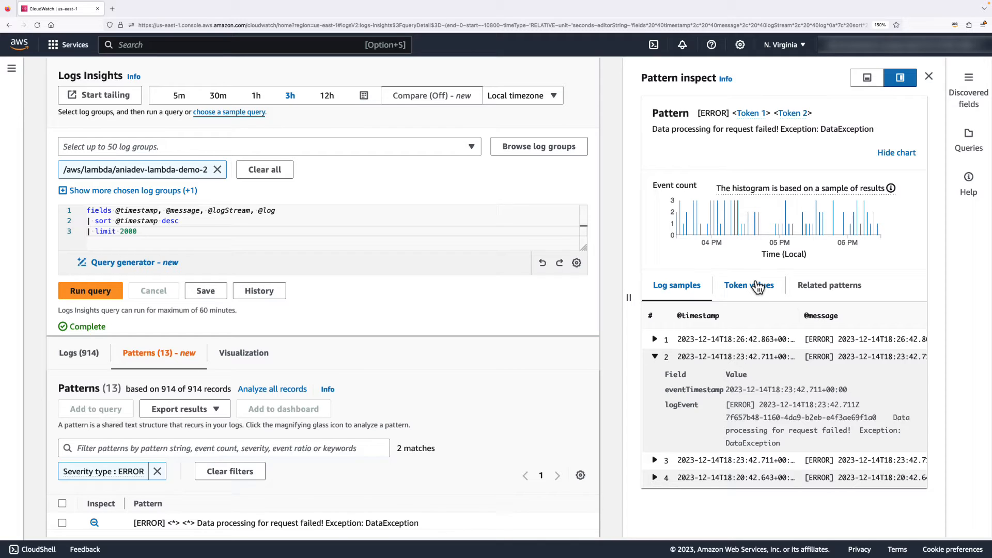
{"action": "left_click", "coordinate": [749, 285]}
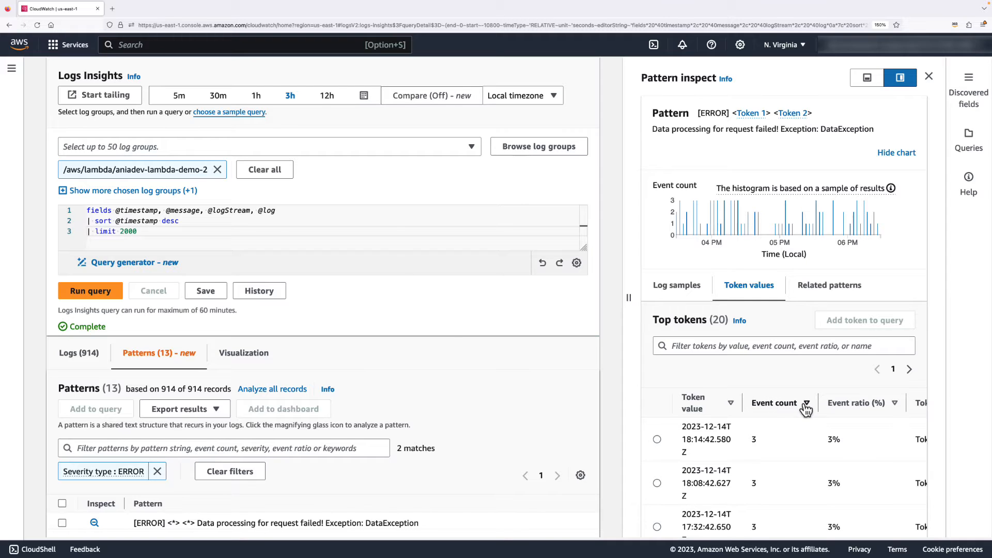
{"action": "mouse_move", "coordinate": [790, 403]}
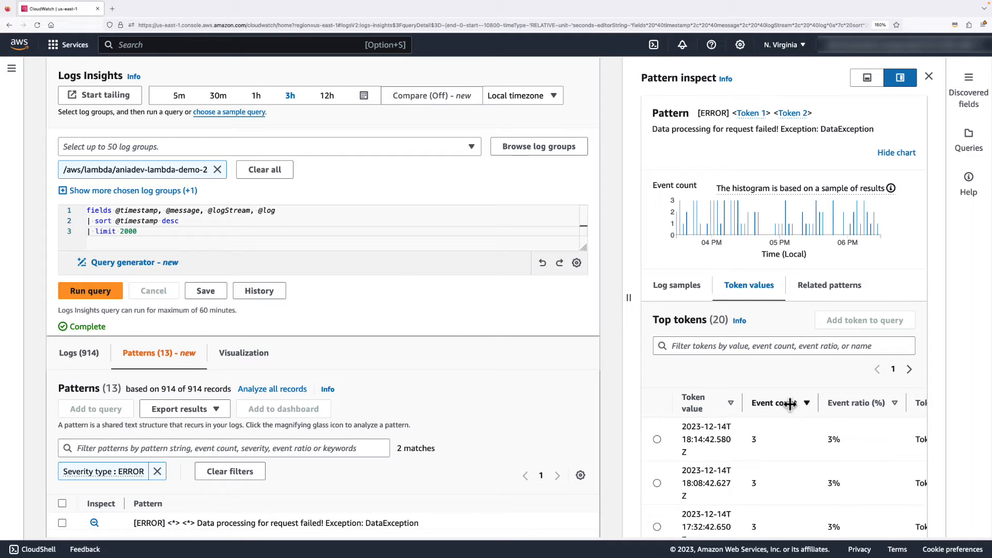
{"action": "scroll", "scroll_direction": "down", "scroll_amount": 3}
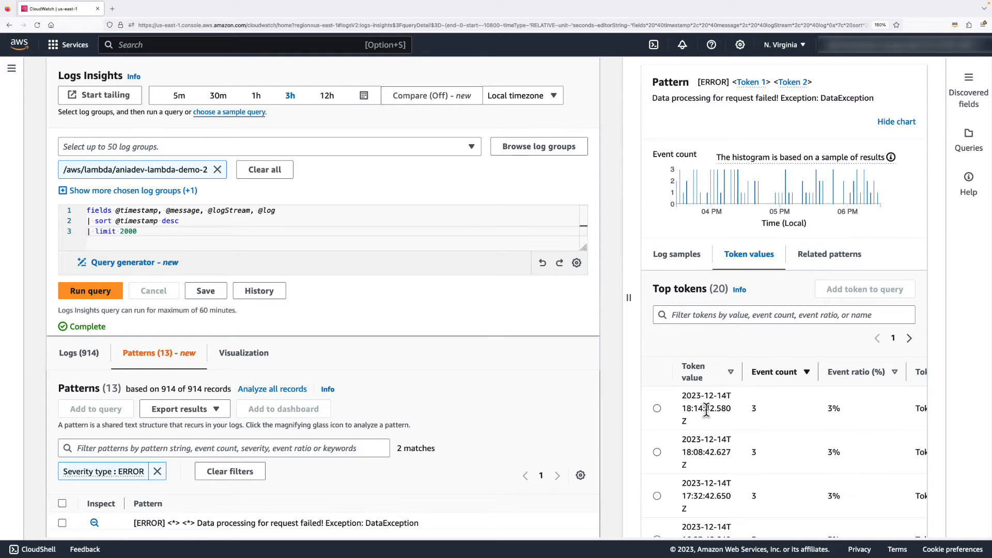
{"action": "mouse_move", "coordinate": [752, 427]}
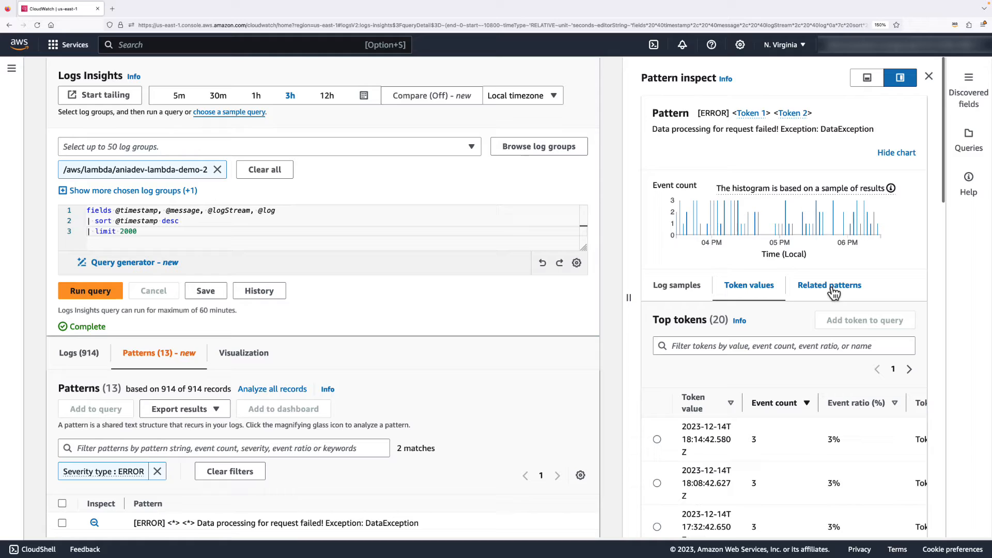
View the 5 related patterns, then remove the ERROR severity filter and close the pattern details.
{"action": "left_click", "coordinate": [829, 284]}
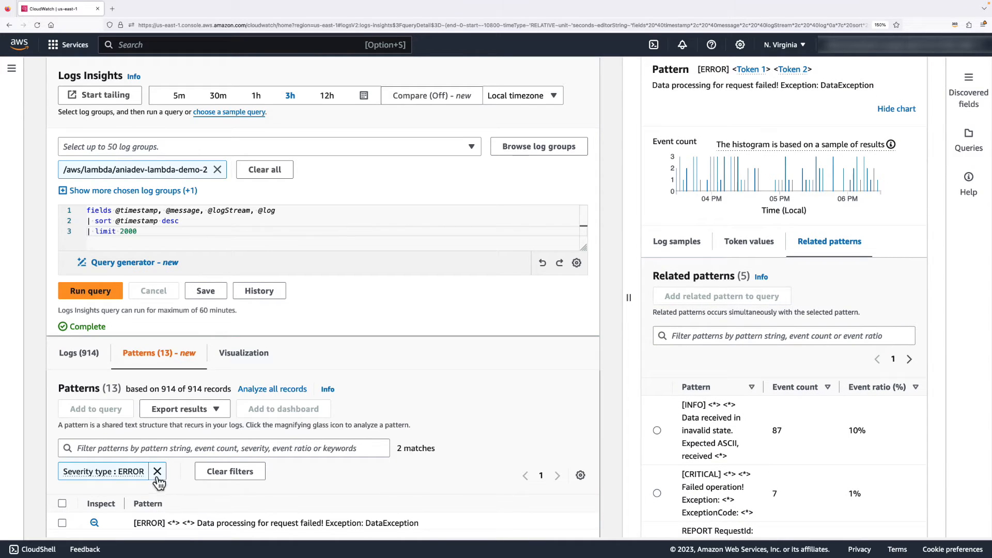
{"action": "left_click", "coordinate": [158, 471]}
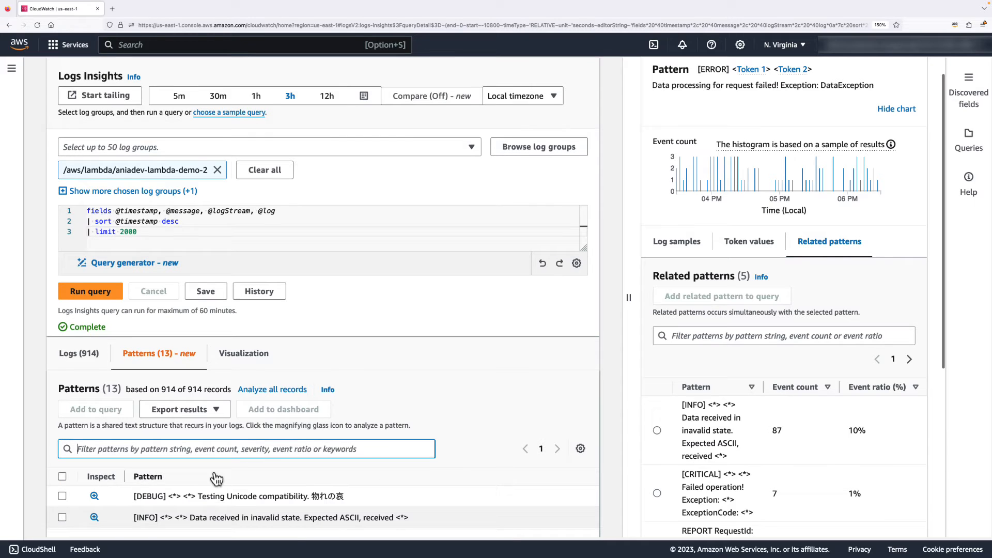
{"action": "left_click", "coordinate": [899, 78]}
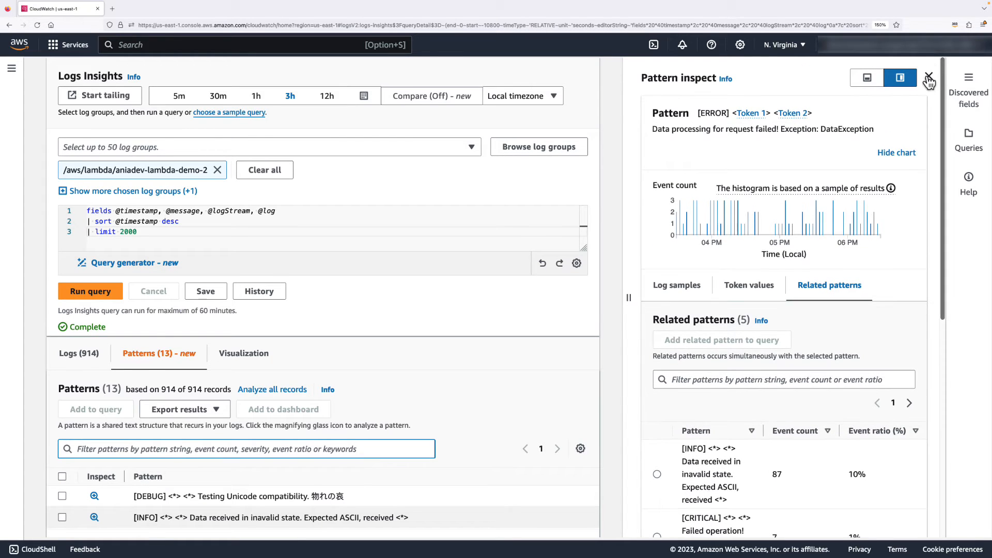
{"action": "left_click", "coordinate": [930, 81]}
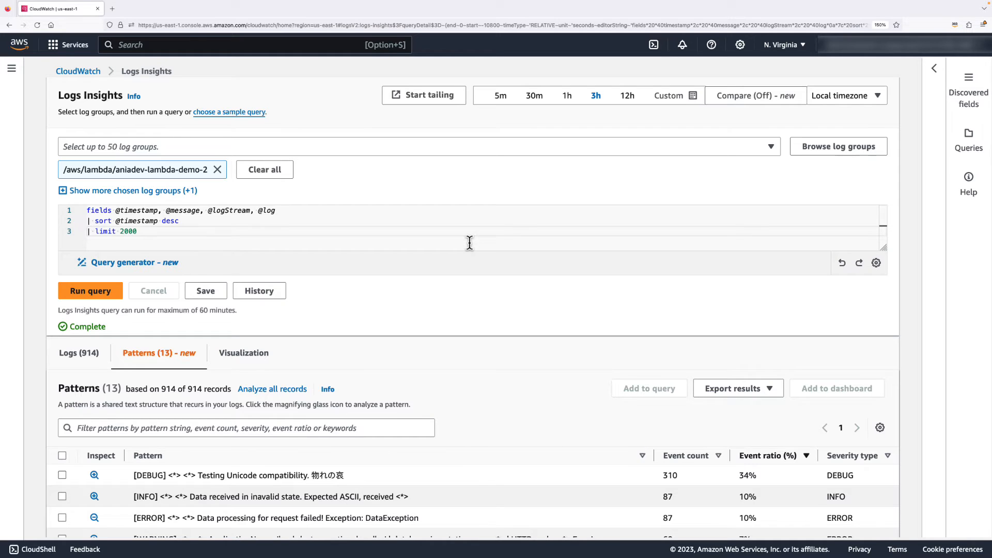
{"action": "mouse_move", "coordinate": [636, 131]}
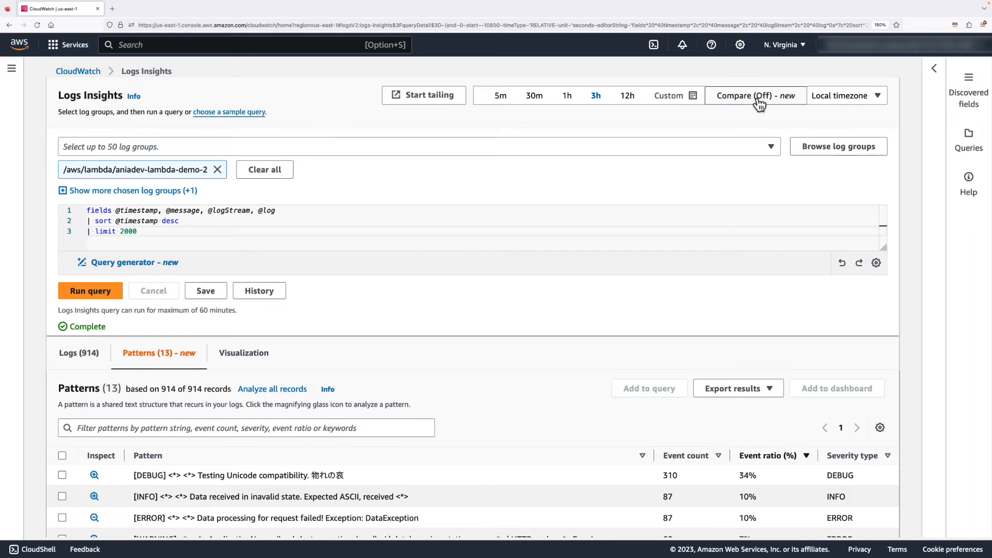
Enable time-range comparison against the Relative > Previous period.
{"action": "left_click", "coordinate": [755, 95]}
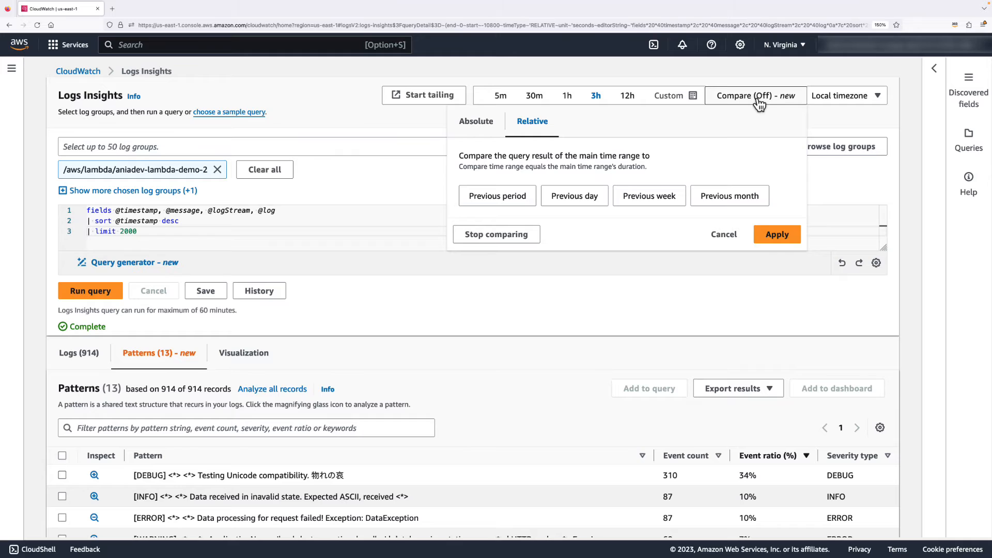
{"action": "mouse_move", "coordinate": [673, 139]}
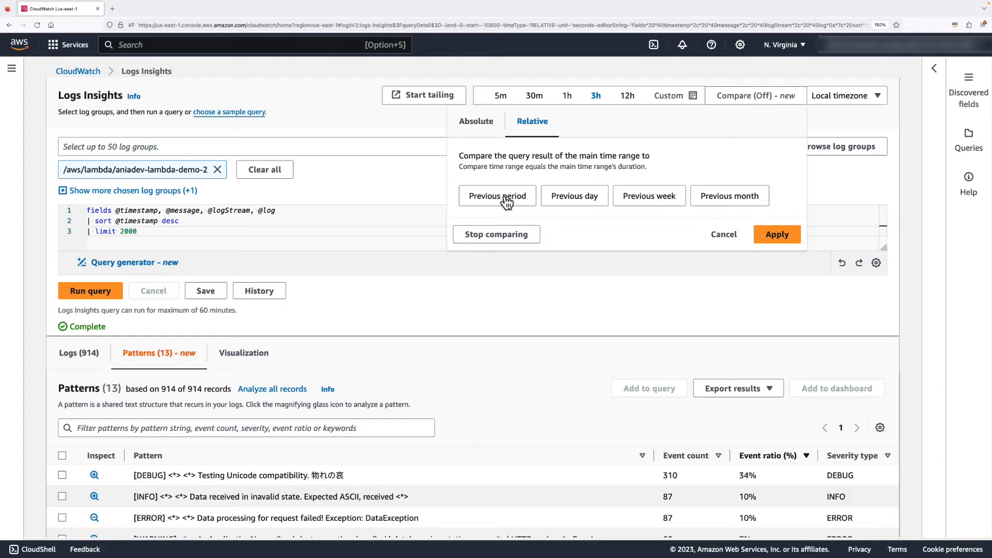
{"action": "mouse_move", "coordinate": [600, 104]}
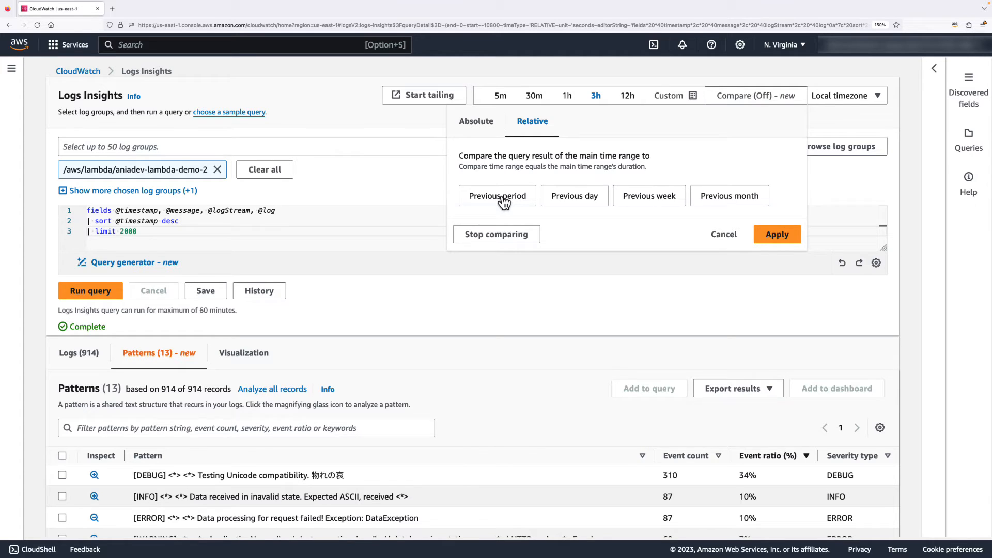
{"action": "mouse_move", "coordinate": [575, 195]}
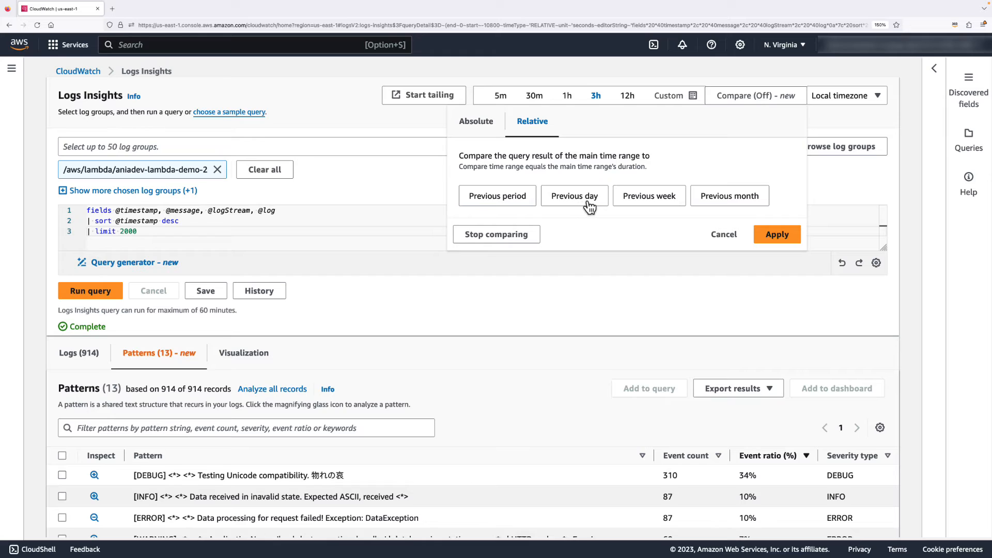
{"action": "mouse_move", "coordinate": [721, 195]}
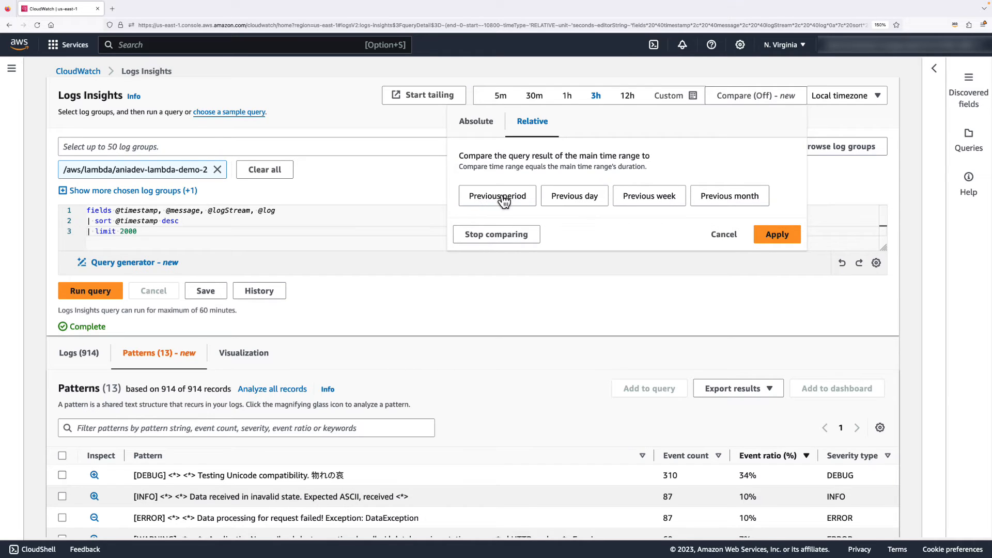
{"action": "left_click", "coordinate": [497, 195]}
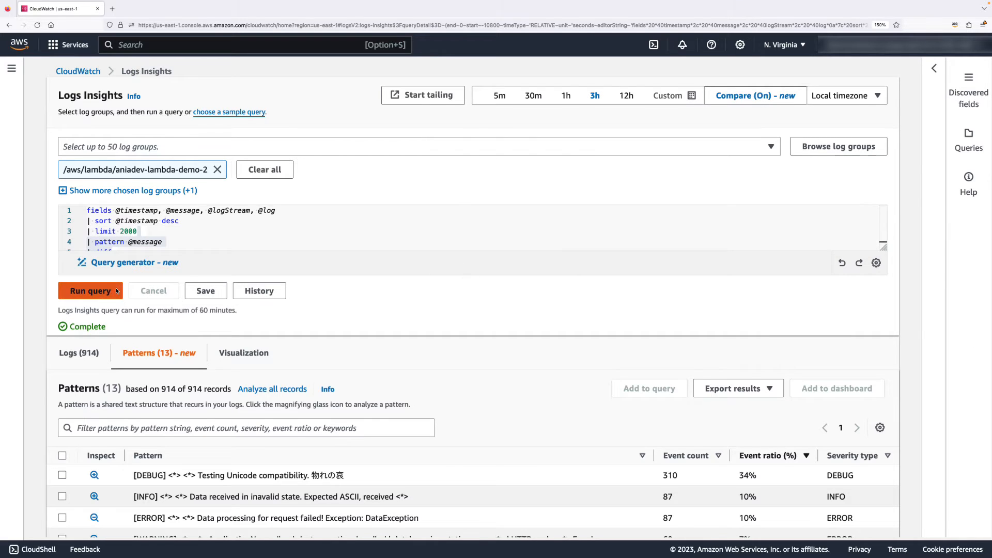
Rerun the query and review the 15 compared patterns sorted by difference, 17% CRITICAL increase first.
{"action": "left_click", "coordinate": [90, 290]}
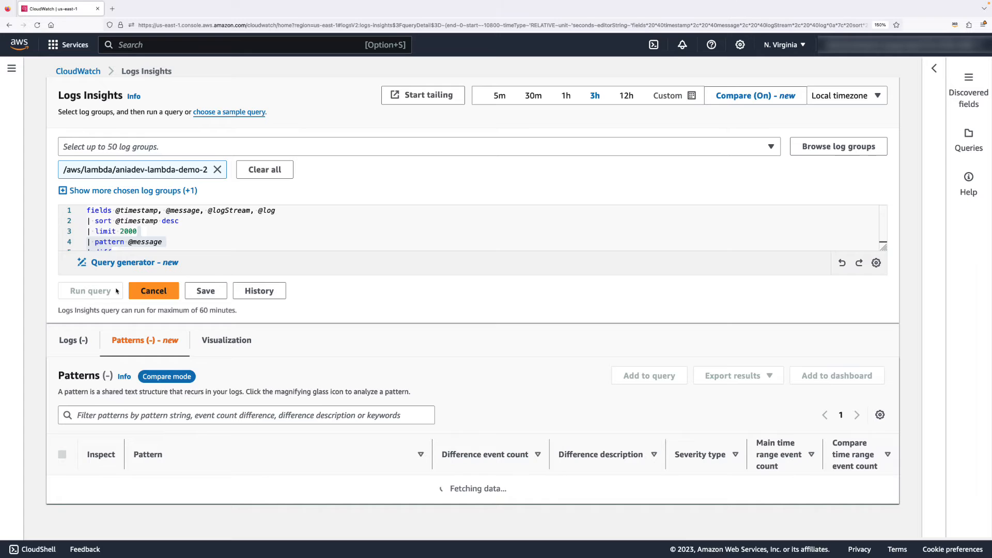
{"action": "left_click", "coordinate": [90, 291]}
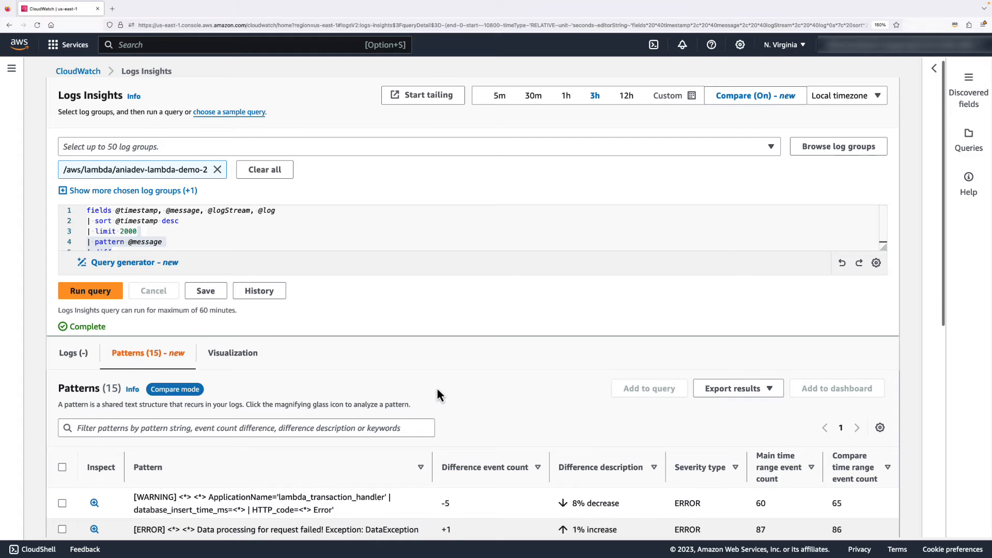
{"action": "scroll", "scroll_direction": "down", "scroll_amount": 3}
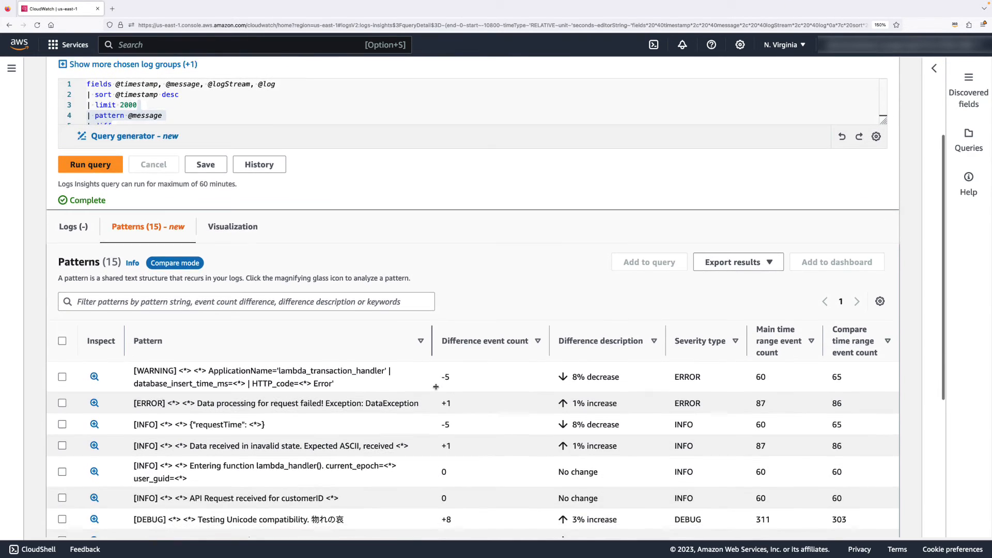
{"action": "scroll", "scroll_direction": "down", "scroll_amount": 3}
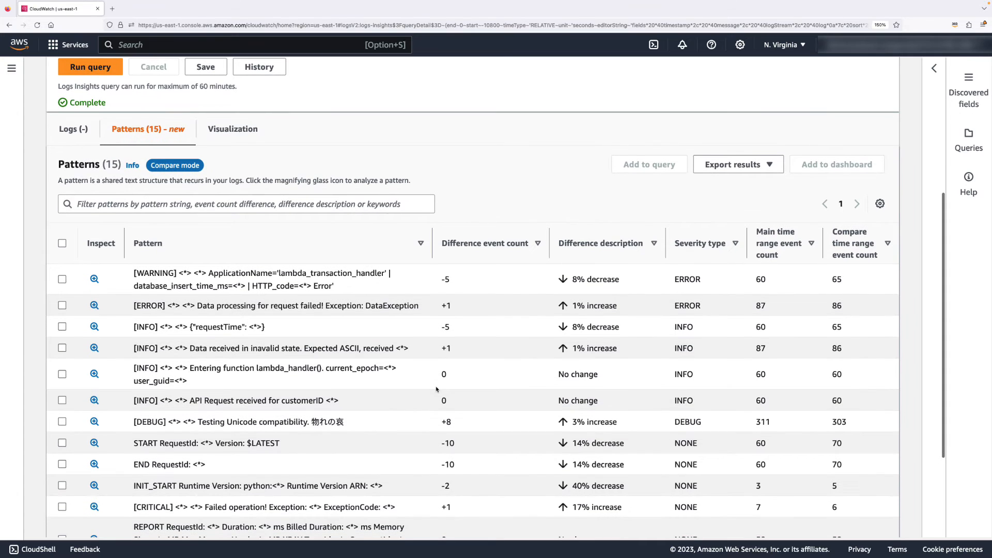
{"action": "mouse_move", "coordinate": [578, 251]}
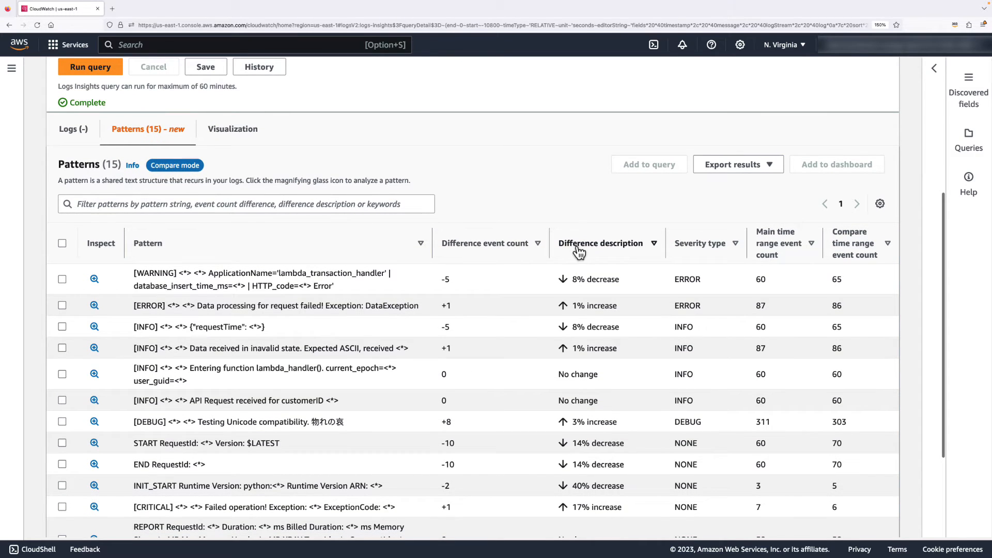
{"action": "mouse_move", "coordinate": [615, 256]}
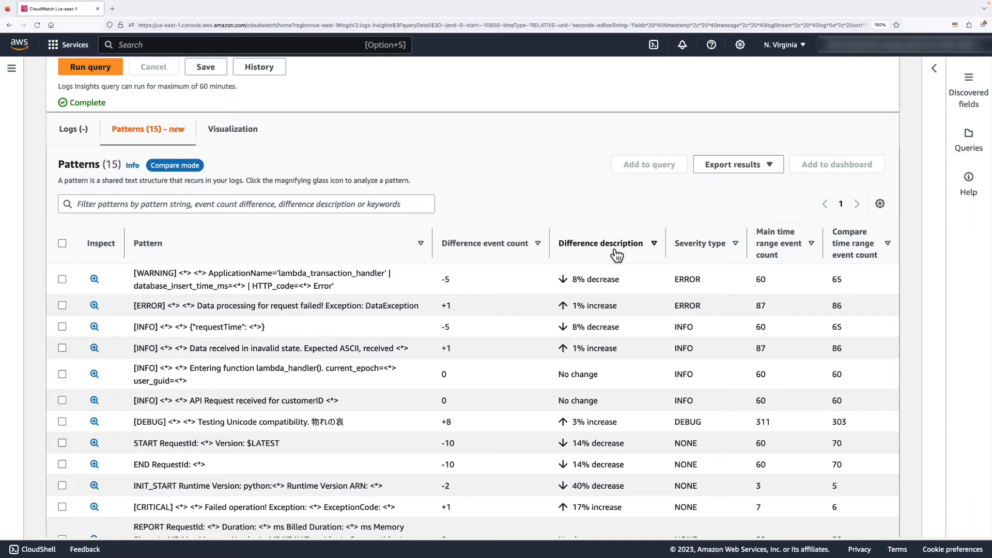
{"action": "scroll", "scroll_direction": "down", "scroll_amount": 3}
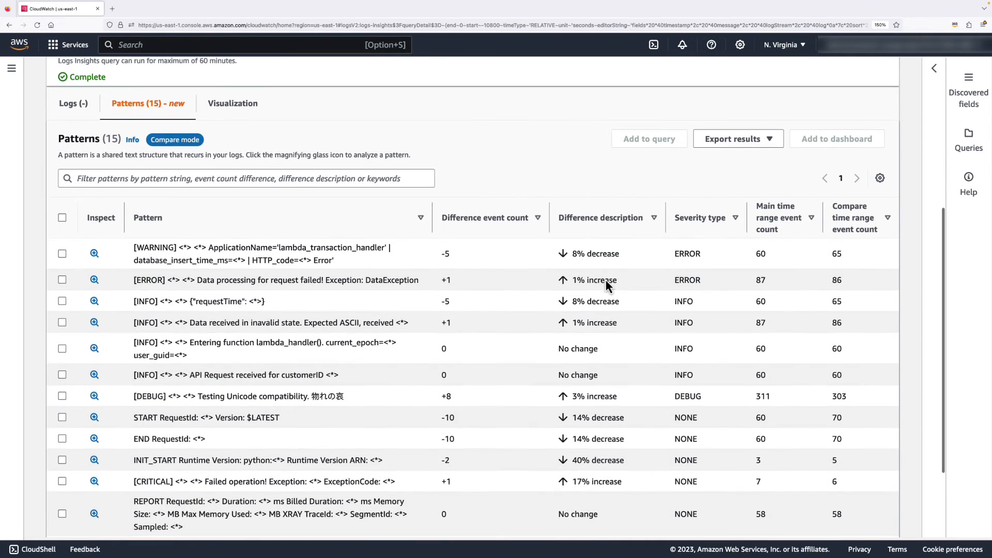
{"action": "scroll", "scroll_direction": "down", "scroll_amount": 3}
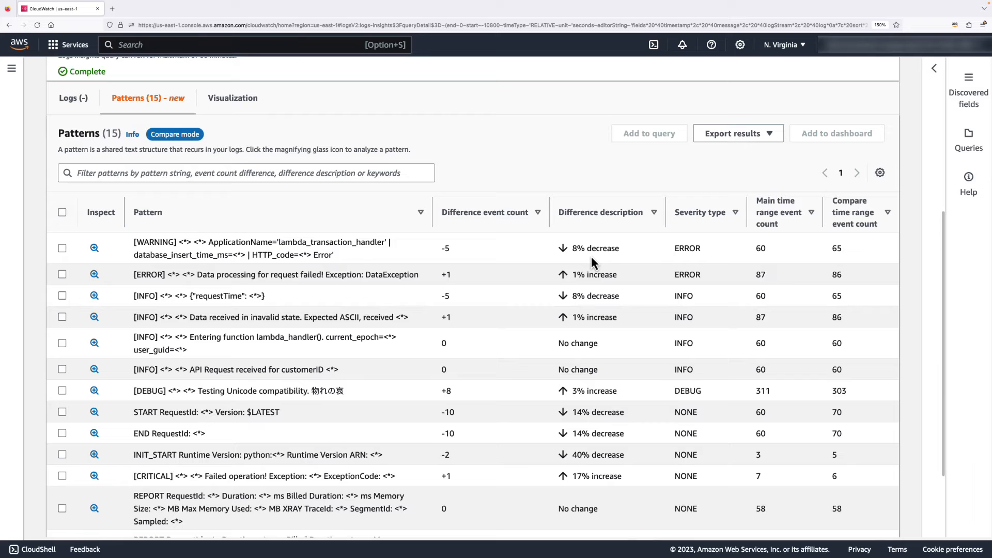
{"action": "scroll", "scroll_direction": "down", "scroll_amount": 3}
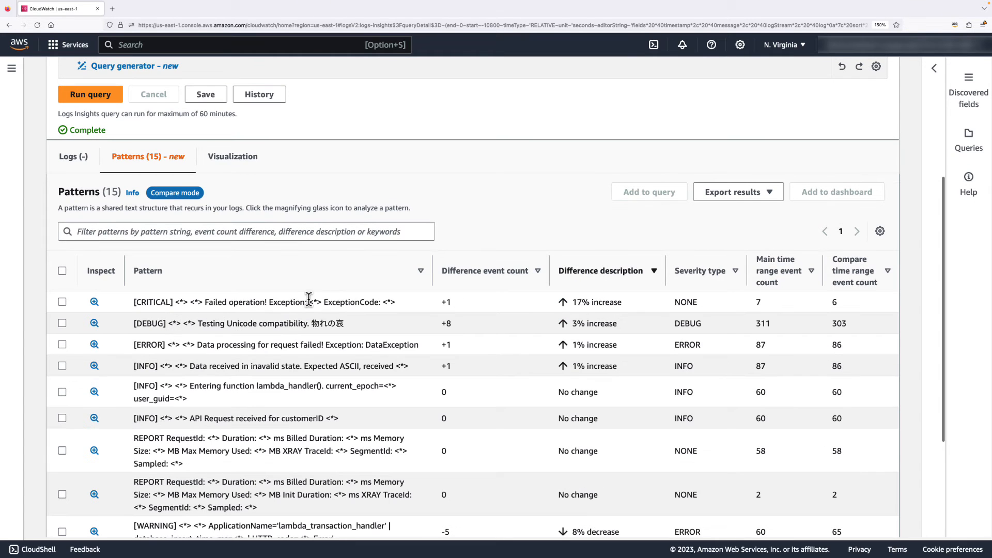
{"action": "mouse_move", "coordinate": [417, 313]}
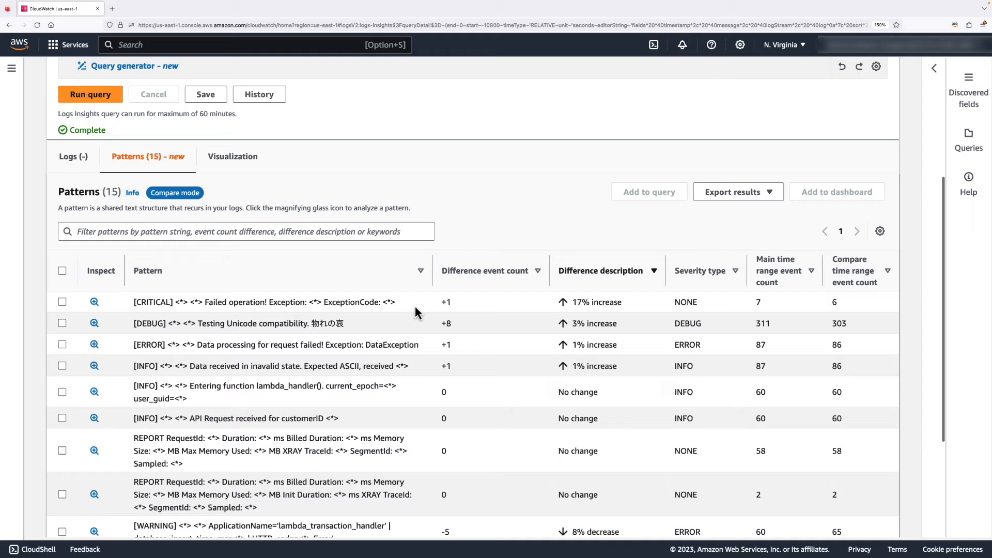
{"action": "mouse_move", "coordinate": [423, 341]}
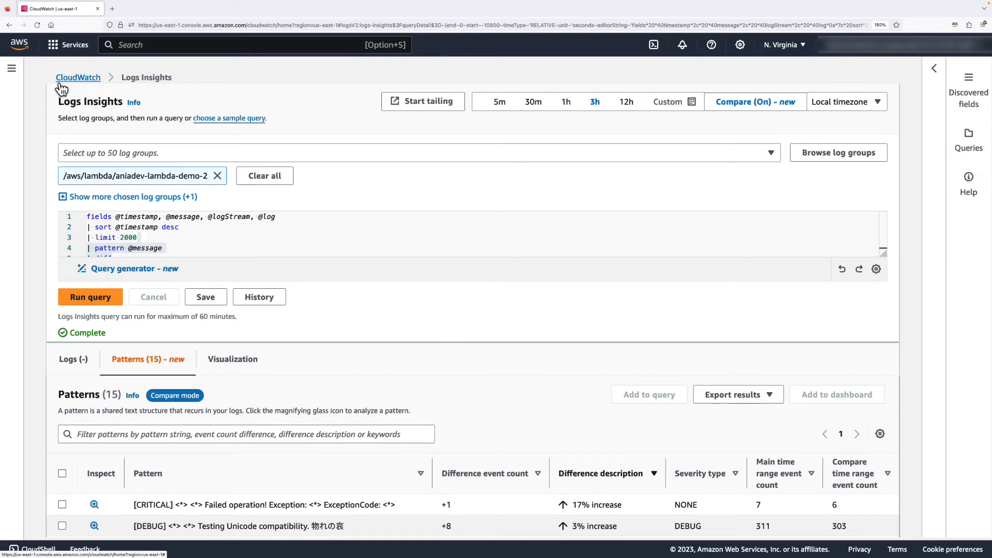
Navigate from CloudWatch home to the Log Anomalies page listing 5 detected anomalies.
{"action": "left_click", "coordinate": [78, 77]}
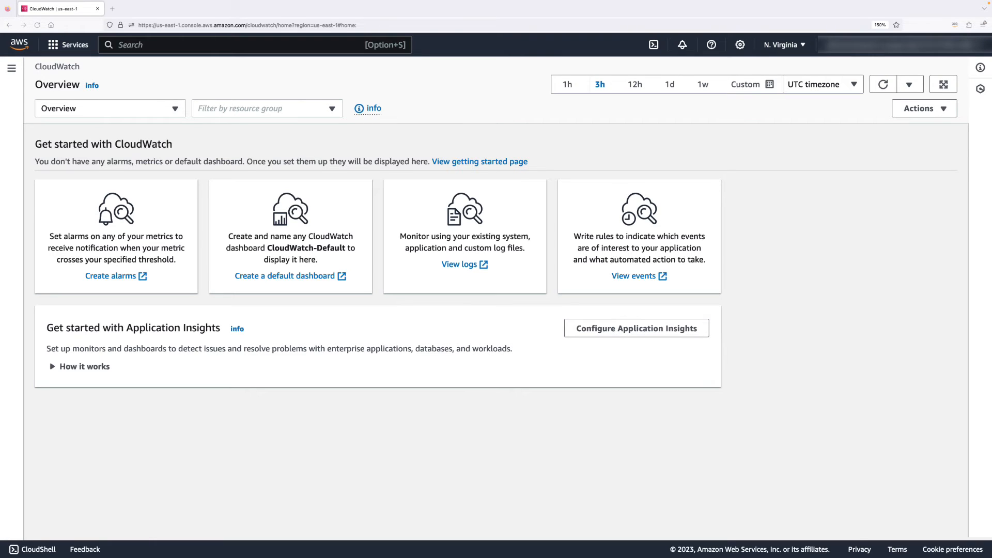
{"action": "left_click", "coordinate": [464, 264]}
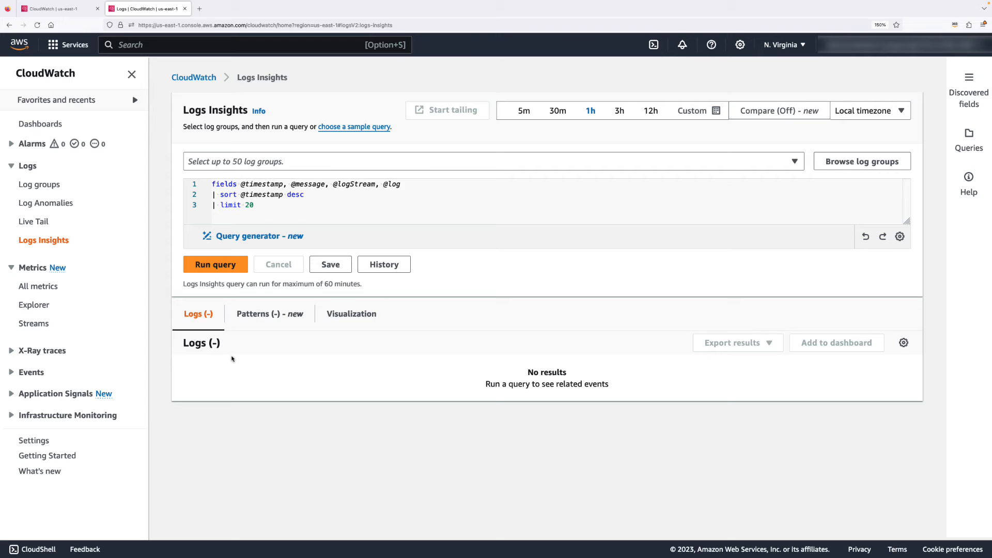
{"action": "mouse_move", "coordinate": [231, 349]}
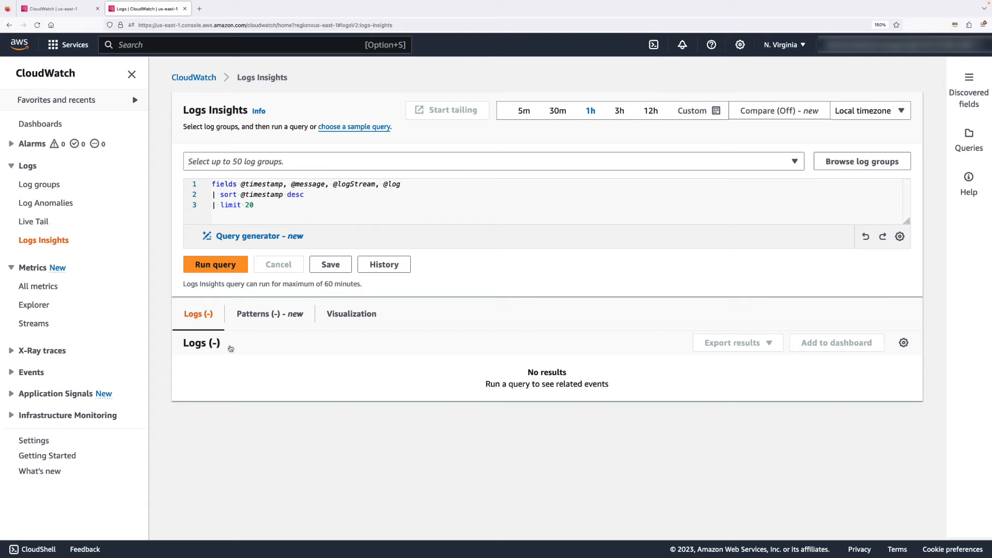
{"action": "left_click", "coordinate": [45, 202]}
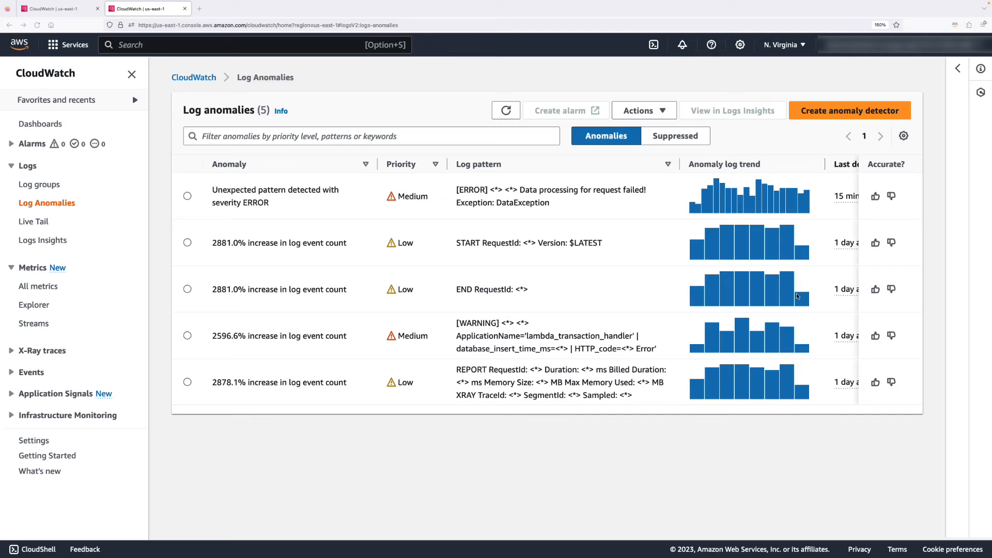
{"action": "mouse_move", "coordinate": [63, 209]}
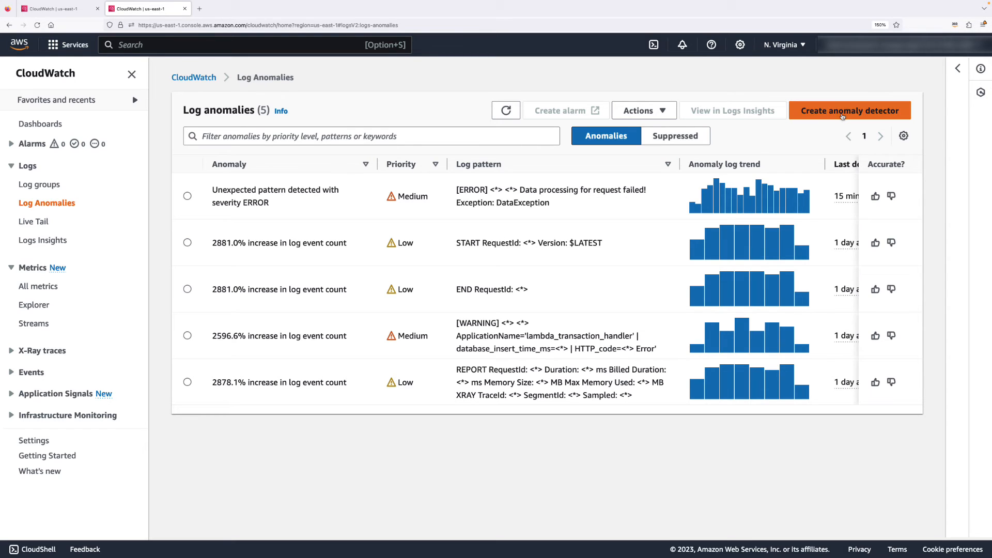
{"action": "left_click", "coordinate": [849, 110]}
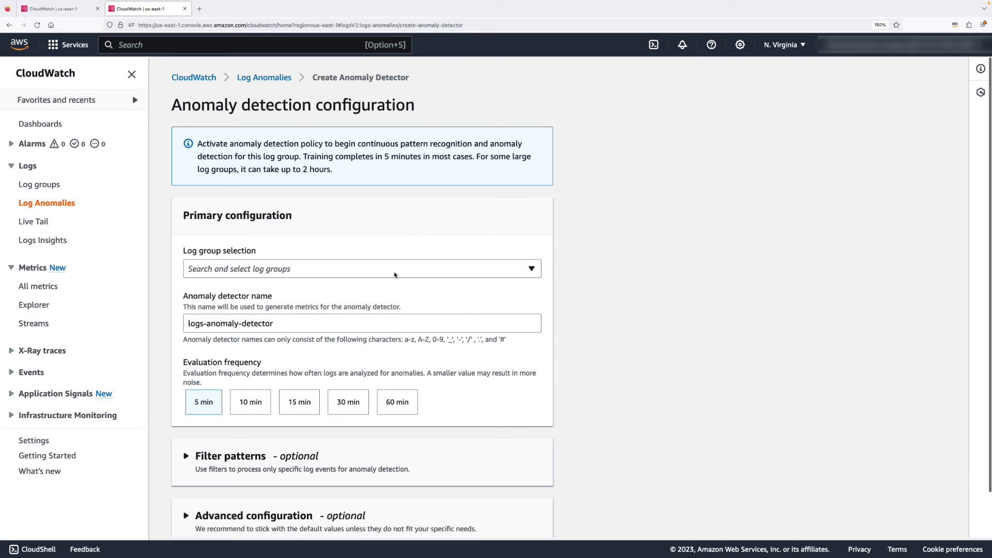
{"action": "mouse_move", "coordinate": [424, 251]}
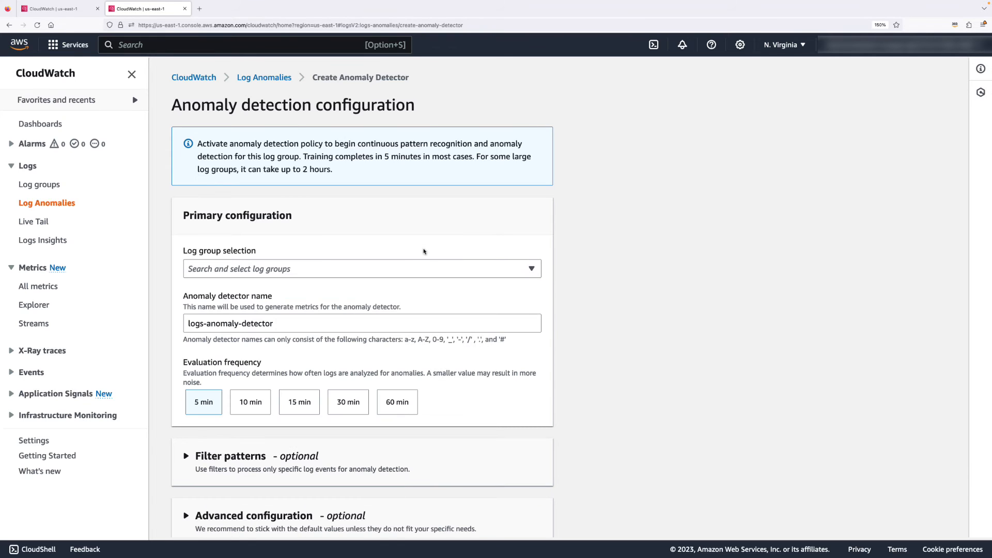
{"action": "scroll", "scroll_direction": "down", "scroll_amount": 3}
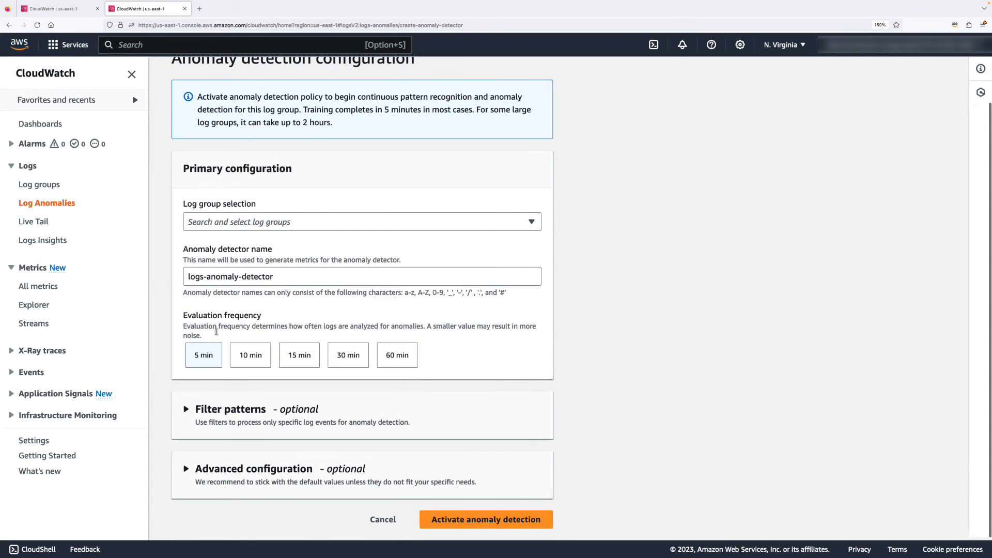
{"action": "mouse_move", "coordinate": [186, 410]}
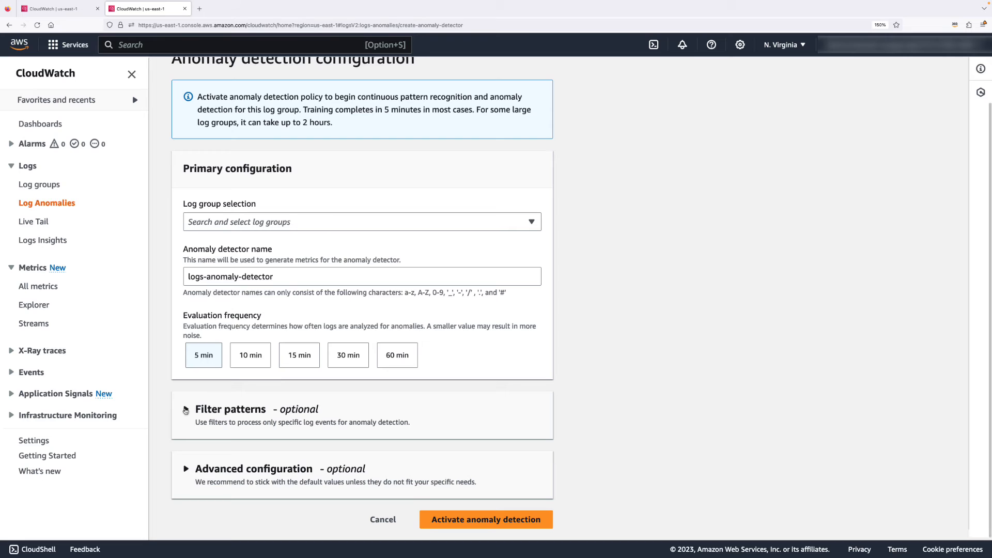
{"action": "left_click", "coordinate": [187, 408]}
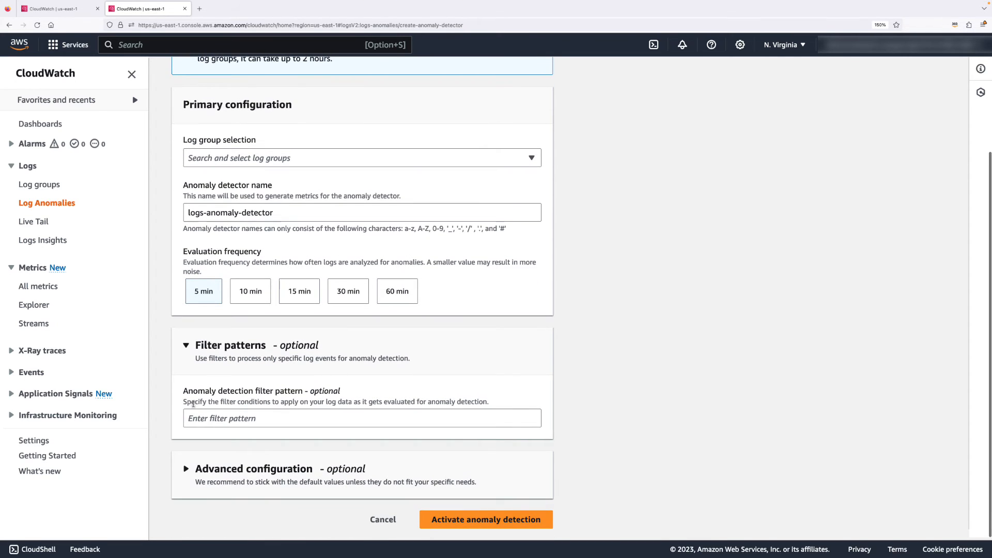
{"action": "left_click", "coordinate": [186, 468]}
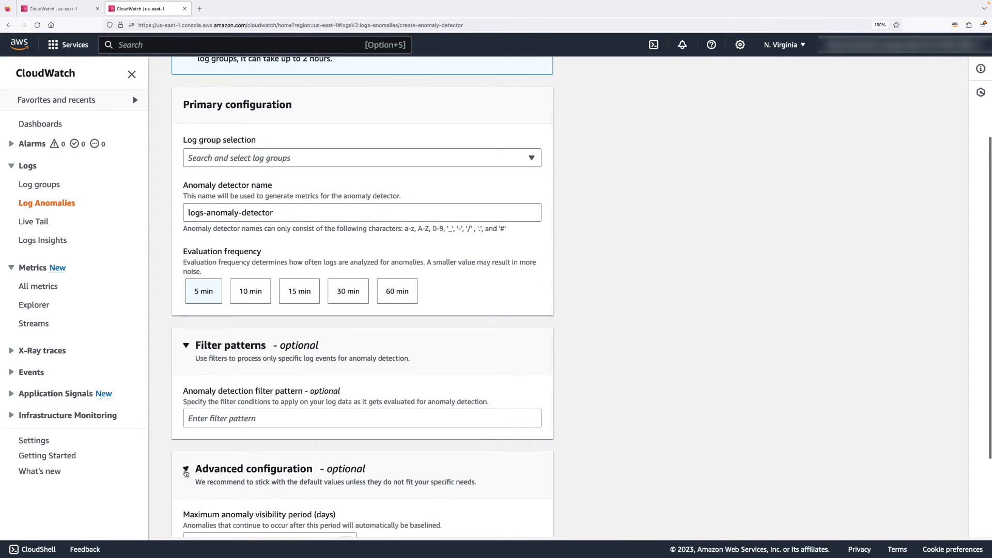
{"action": "scroll", "scroll_direction": "down", "scroll_amount": 3}
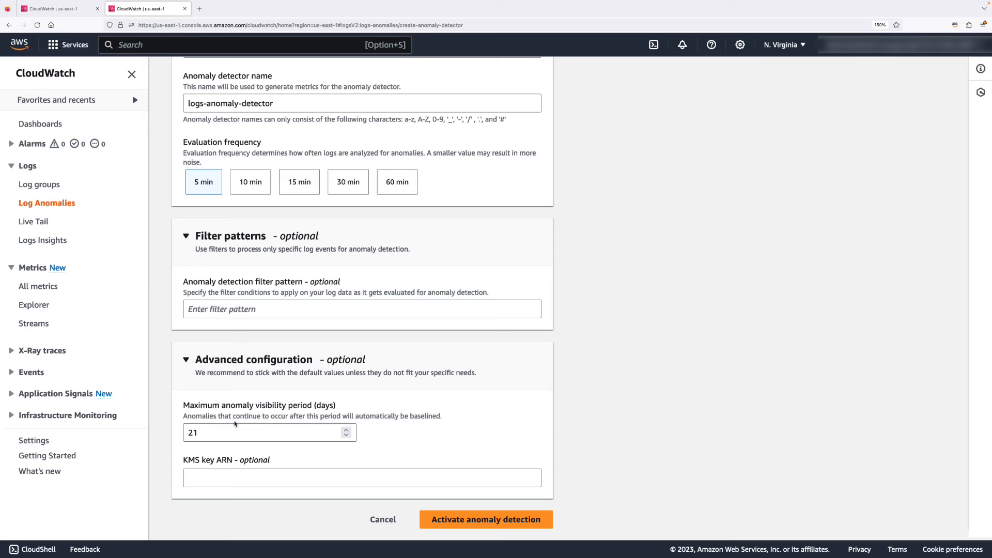
{"action": "mouse_move", "coordinate": [389, 426]}
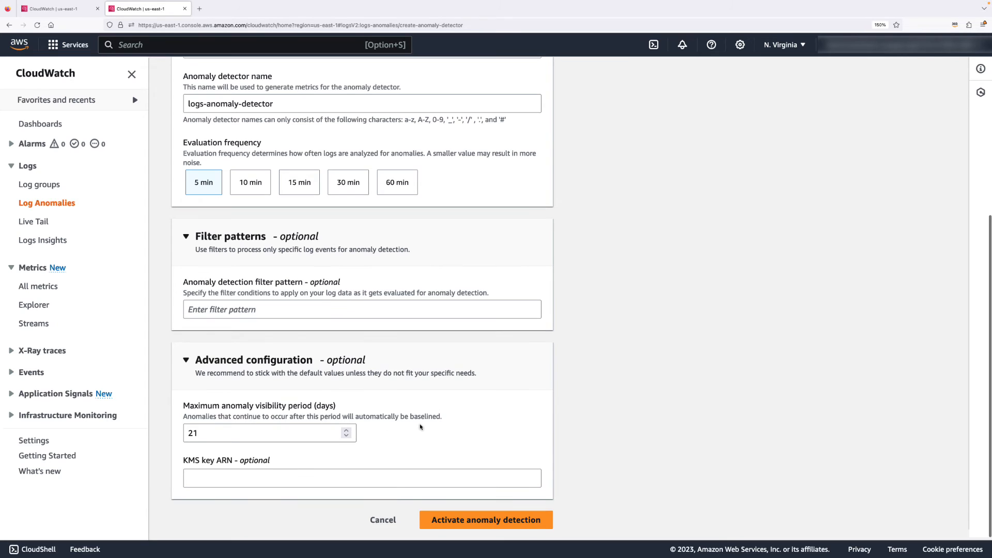
{"action": "mouse_move", "coordinate": [383, 520]}
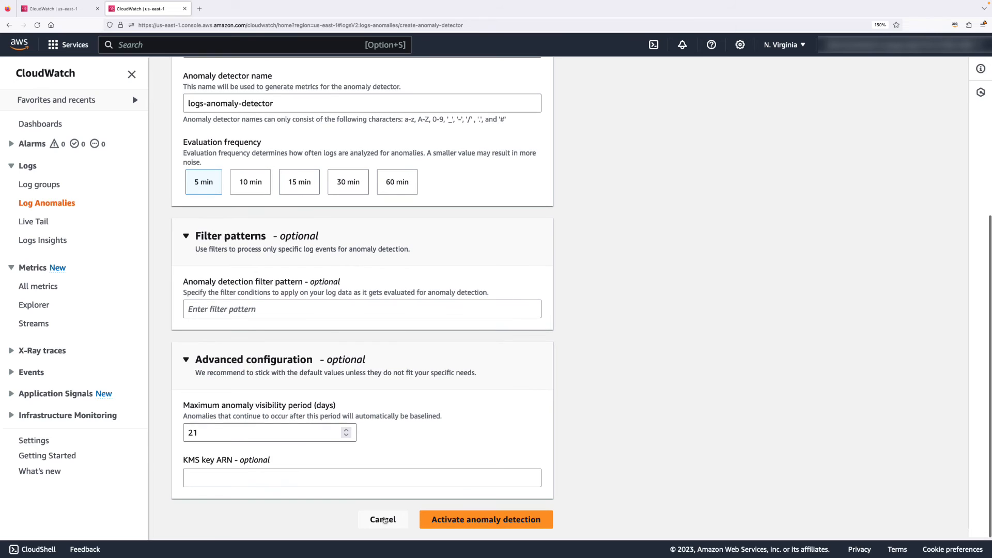
{"action": "left_click", "coordinate": [383, 519]}
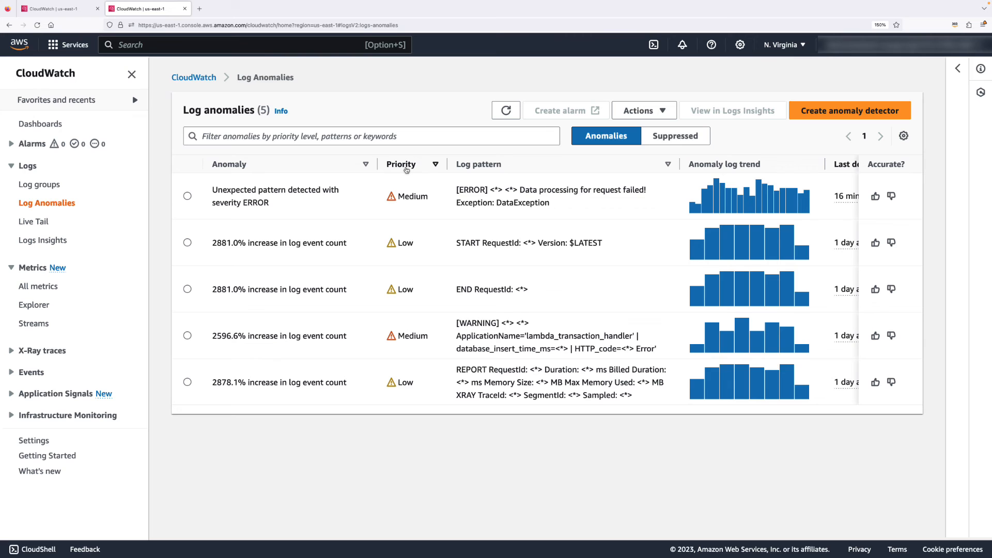
Sort the 5 anomalies by priority, Medium first, and view detection times and detector columns.
{"action": "left_click", "coordinate": [401, 164]}
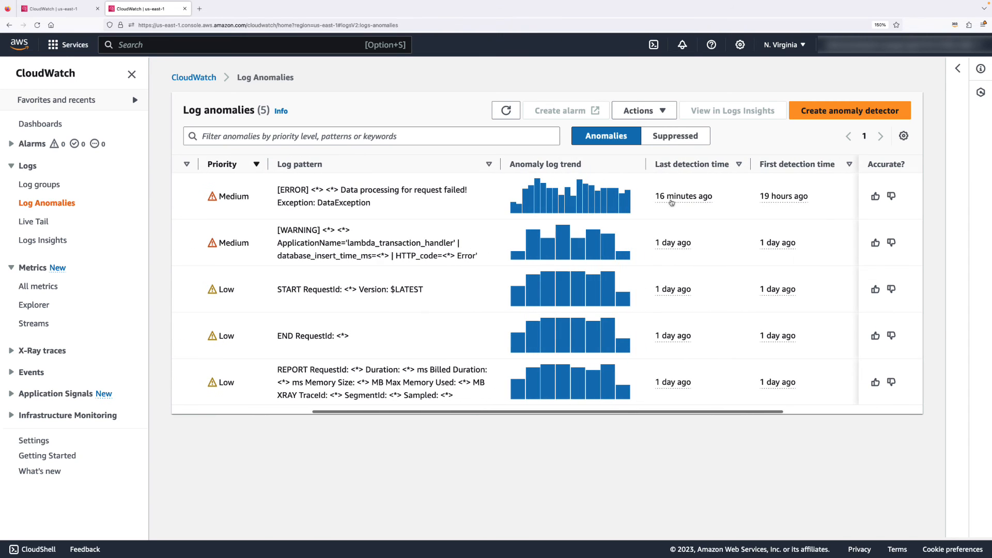
{"action": "scroll", "scroll_direction": "right", "scroll_amount": 3}
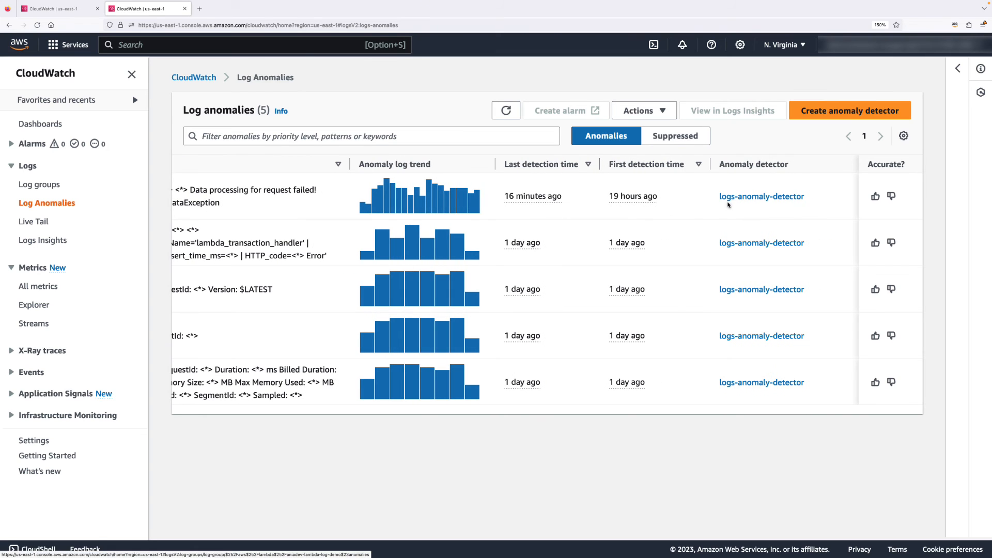
{"action": "scroll", "scroll_direction": "right", "scroll_amount": 3}
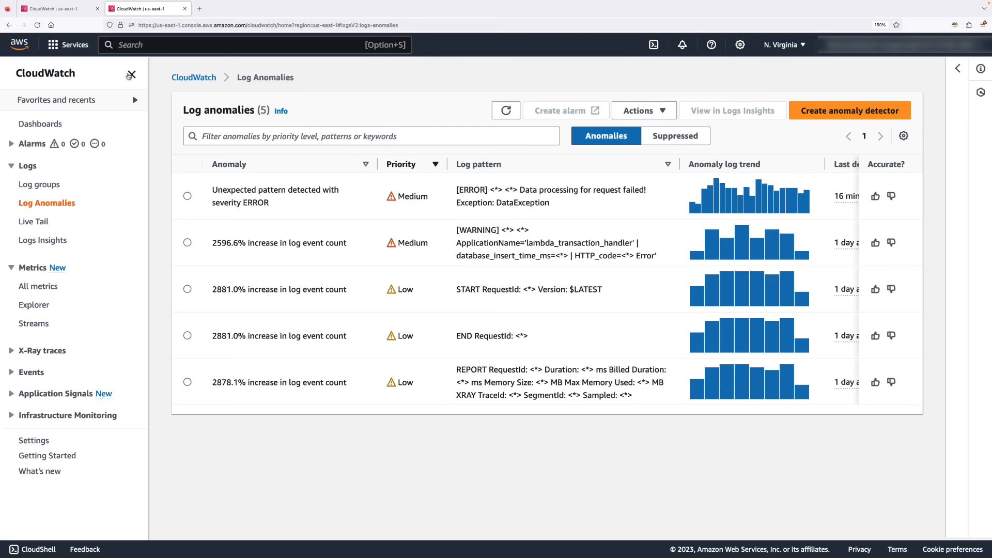
Inspect the ERROR DataException anomaly's pattern with its event count chart and 10 top token values.
{"action": "left_click", "coordinate": [187, 195]}
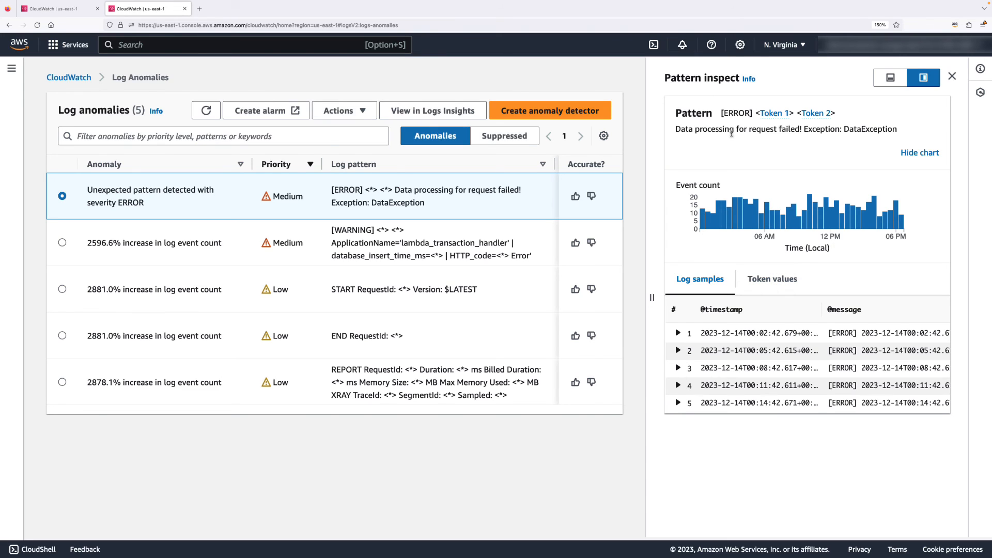
{"action": "mouse_move", "coordinate": [725, 268]}
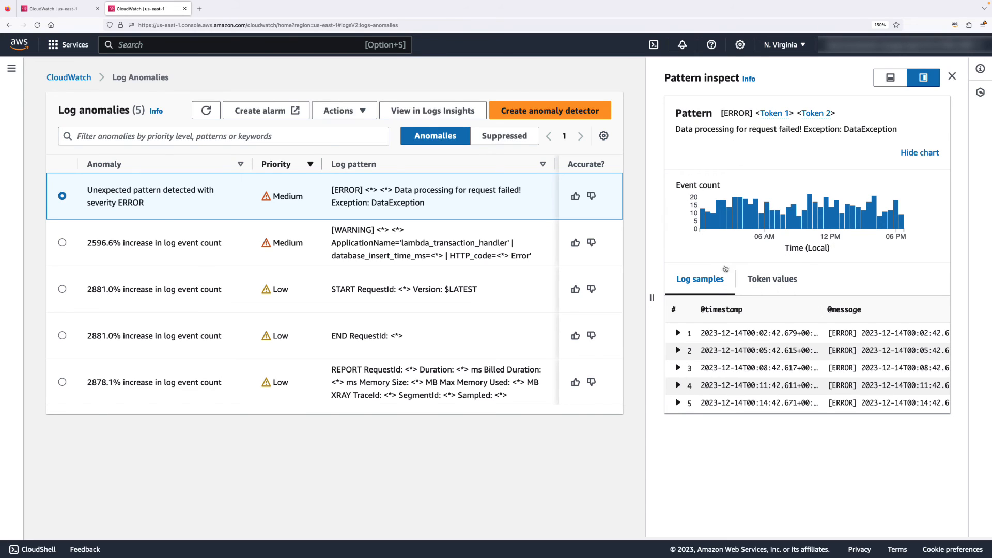
{"action": "left_click", "coordinate": [771, 279]}
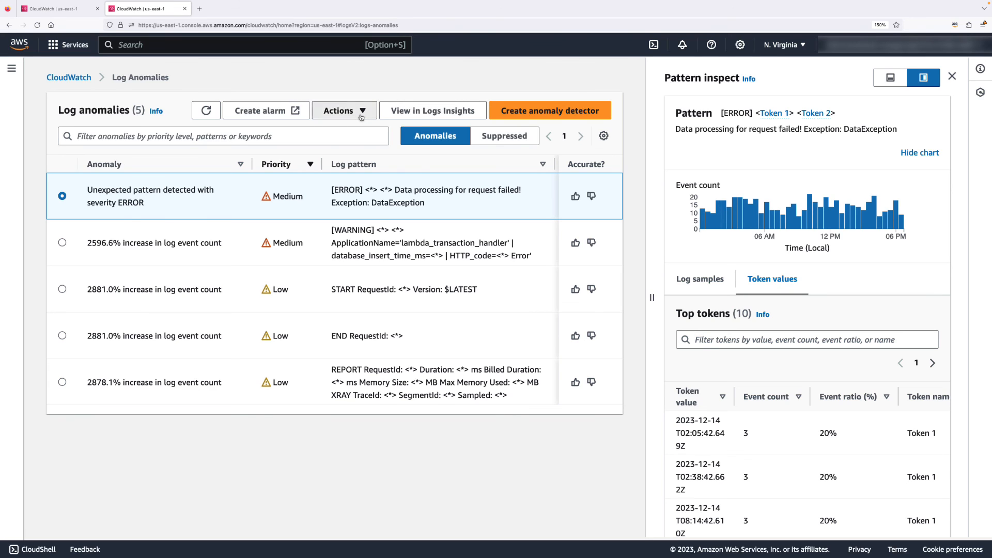
{"action": "left_click", "coordinate": [343, 110]}
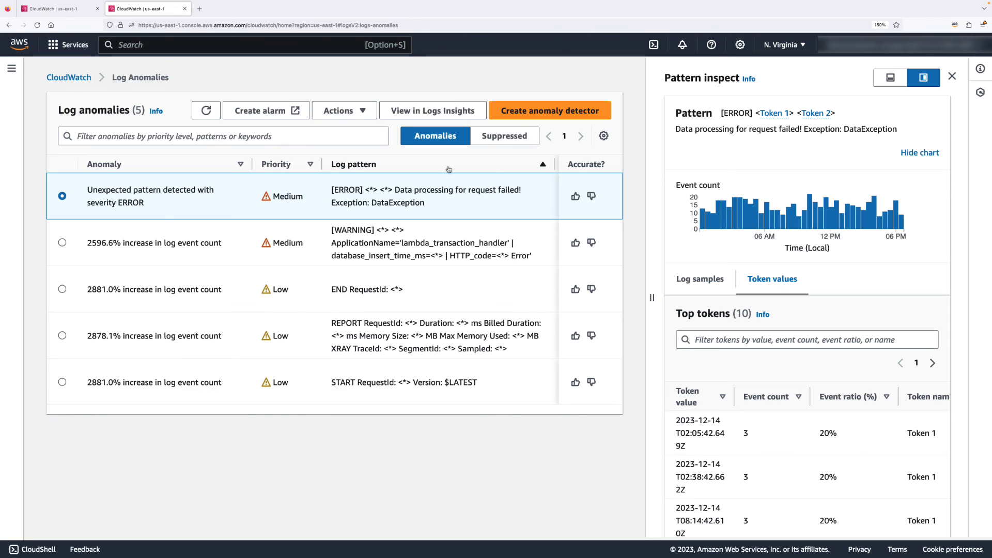
{"action": "mouse_move", "coordinate": [448, 194]}
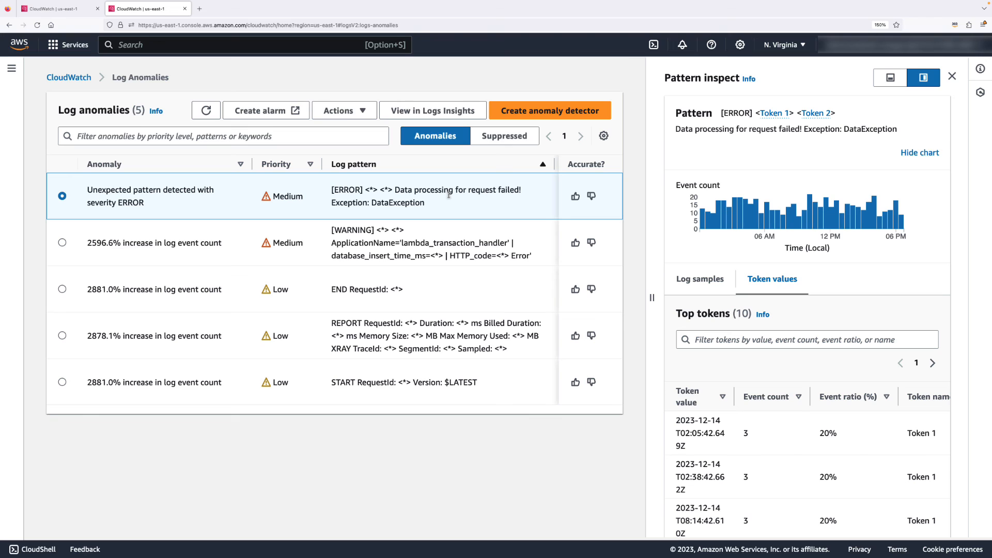